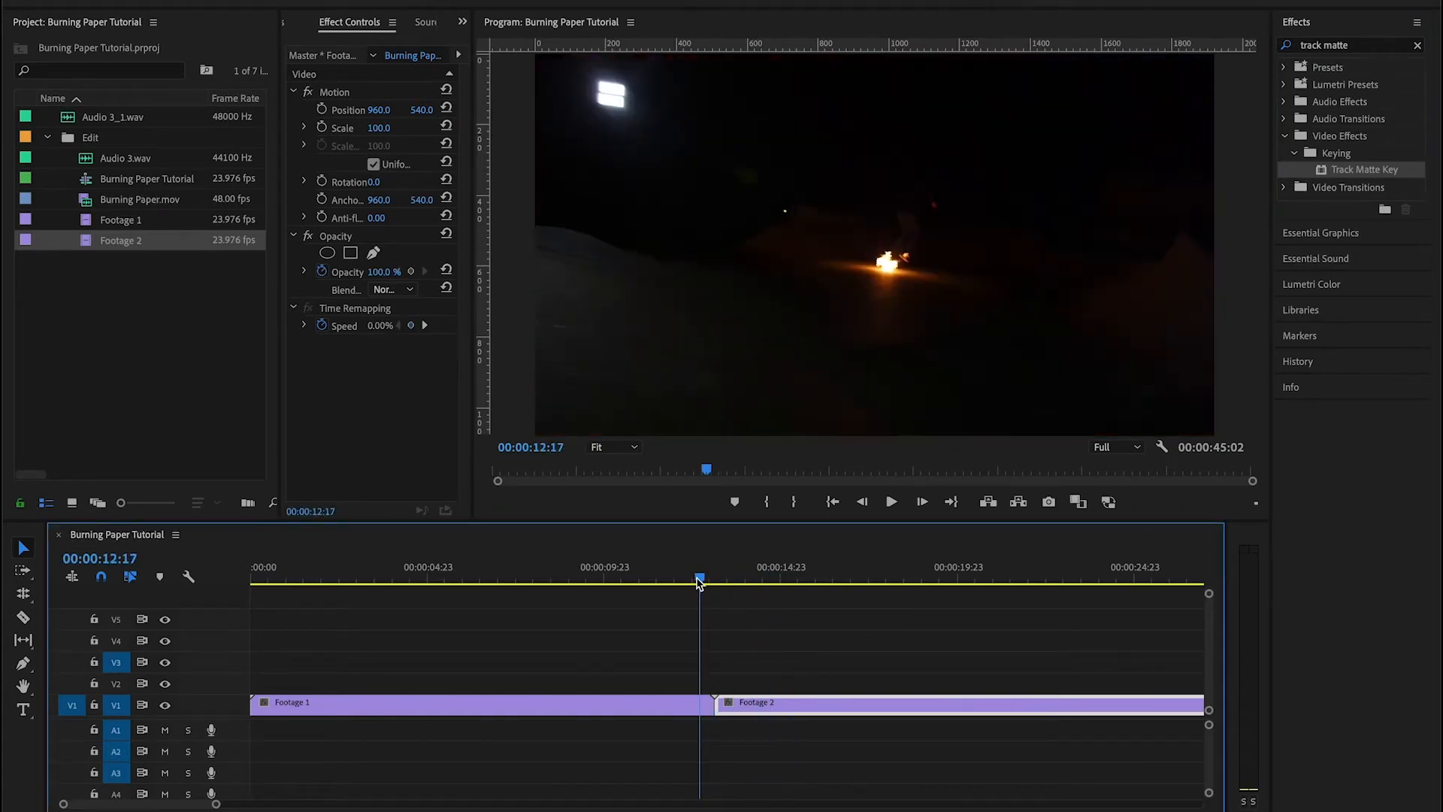
- Place Burning Paper.mov on V3 and scrub Footage 1 to find where the transition should start
{"action": "left_click", "coordinate": [140, 200]}
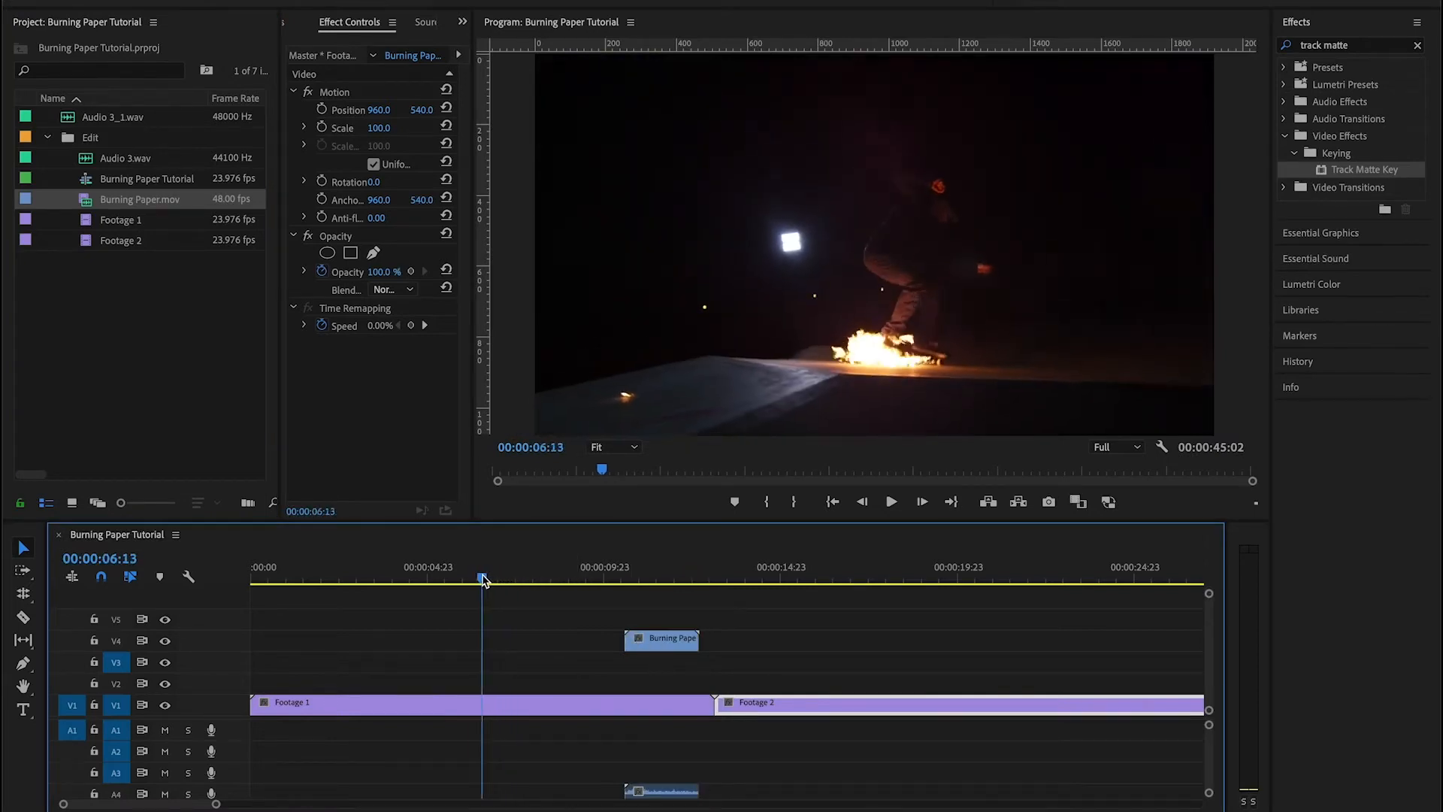
{"action": "left_click_drag", "start_coordinate": [481, 578], "coordinate": [322, 577]}
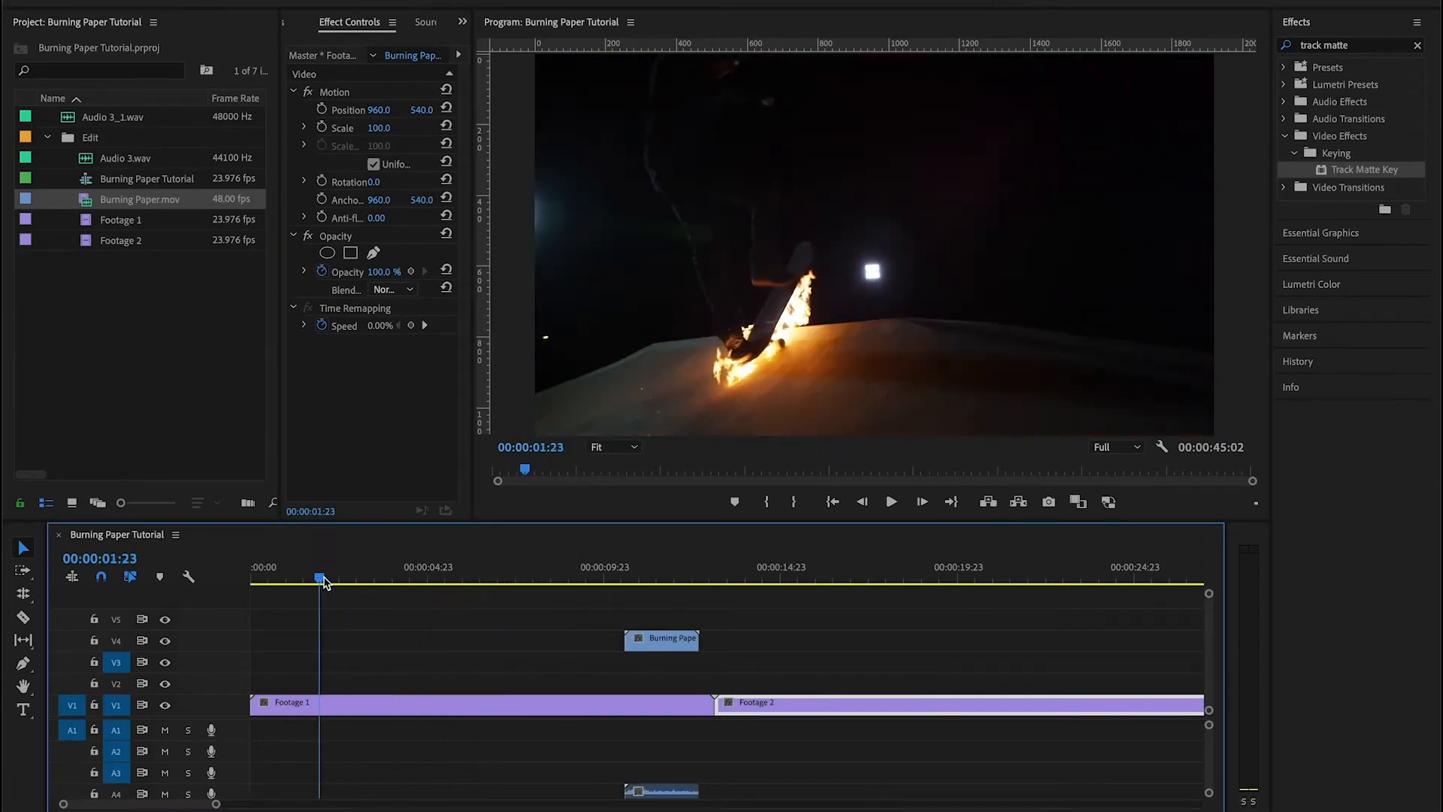
{"action": "left_click", "coordinate": [400, 580]}
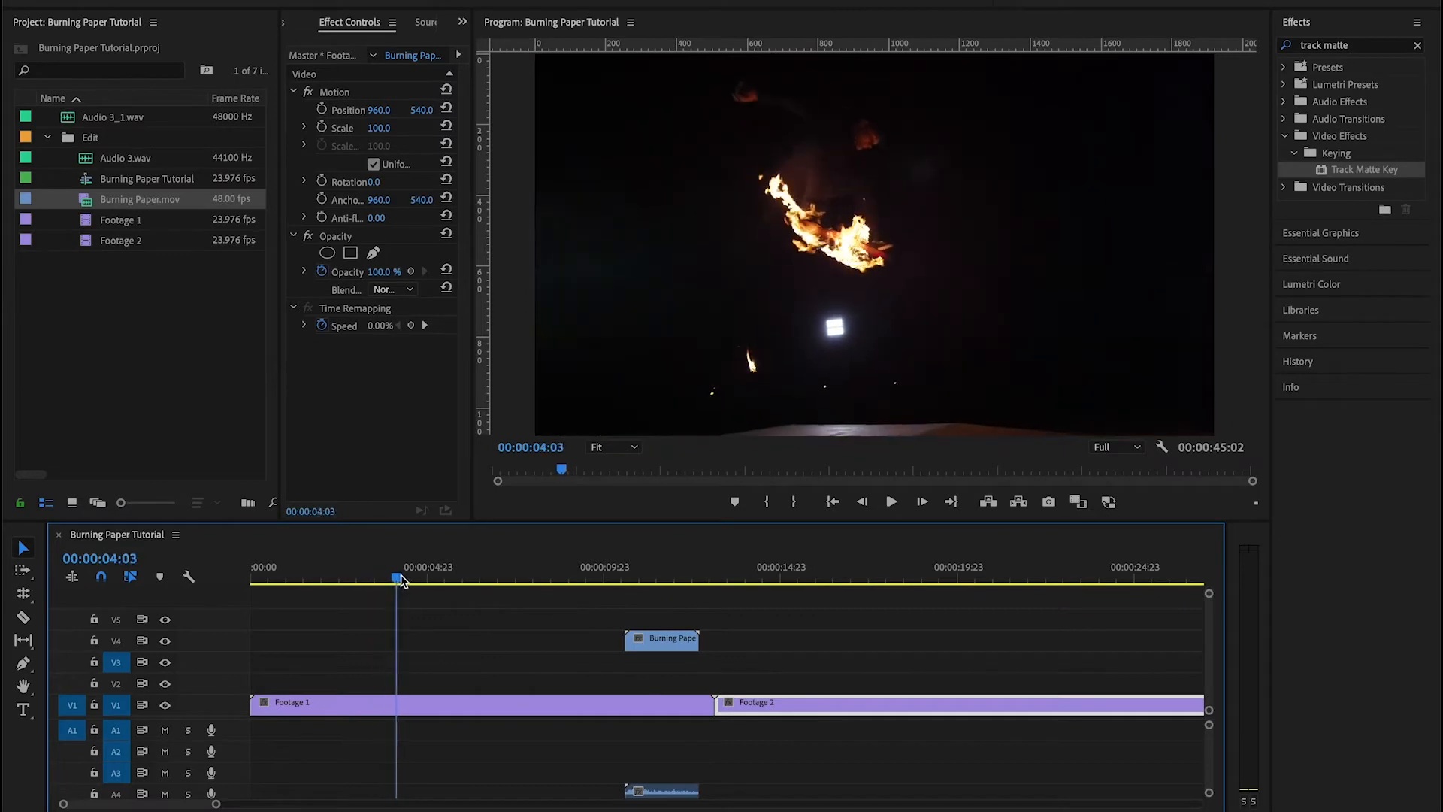
{"action": "left_click_drag", "start_coordinate": [400, 577], "coordinate": [382, 578]}
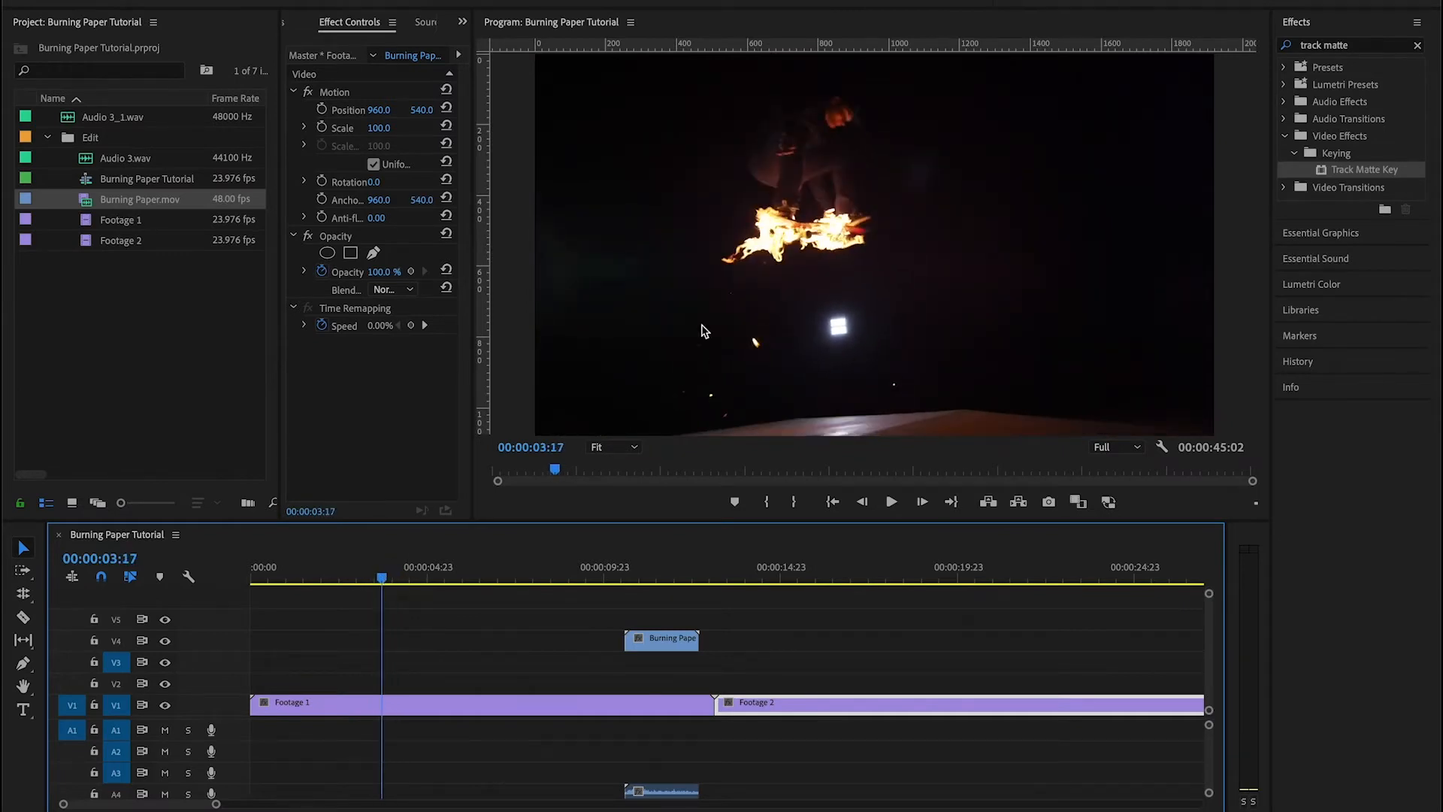
{"action": "mouse_move", "coordinate": [951, 533]}
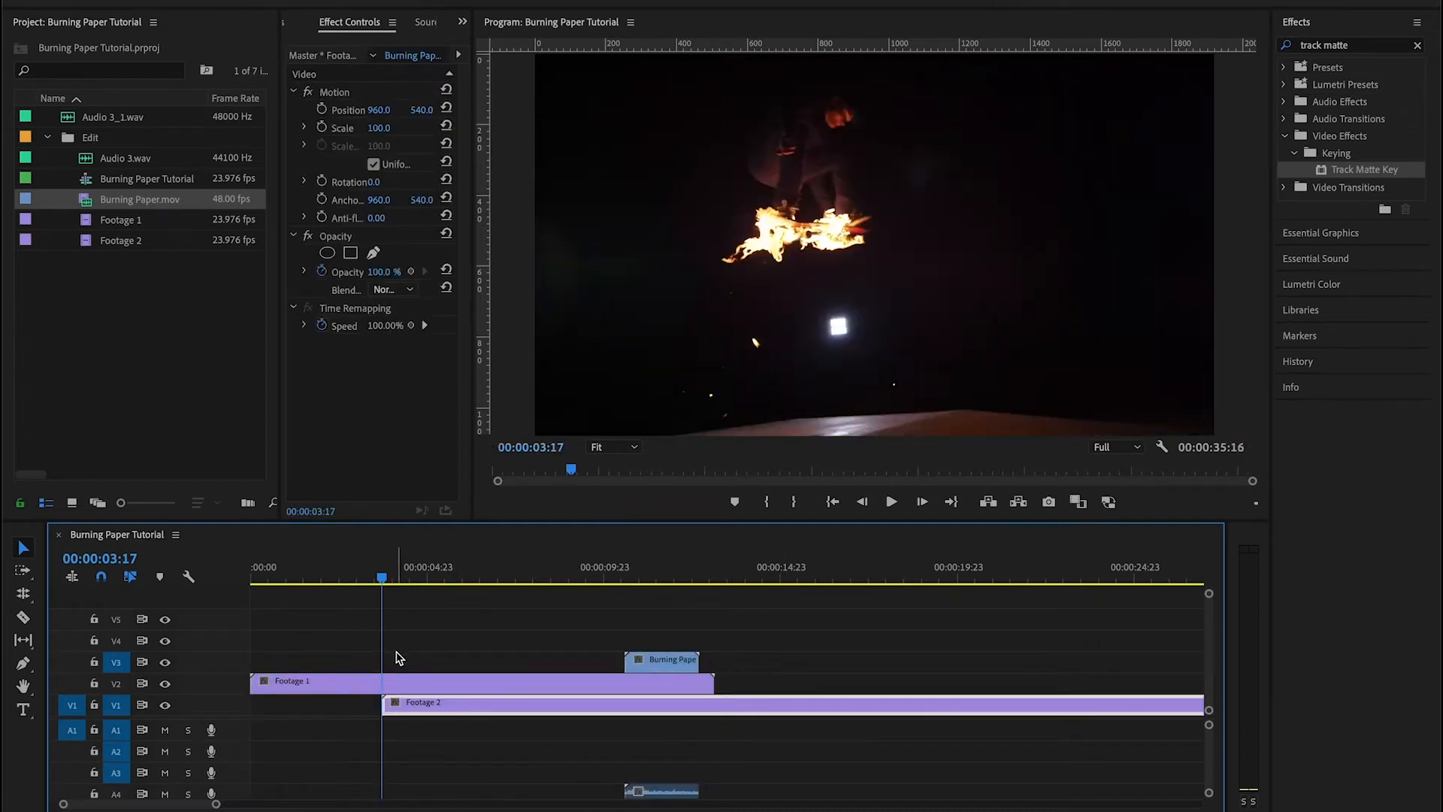
- Align the Burning Paper clip at 00:00:03:17 and trim Footage 1's out-point to match its end
{"action": "left_click", "coordinate": [662, 660]}
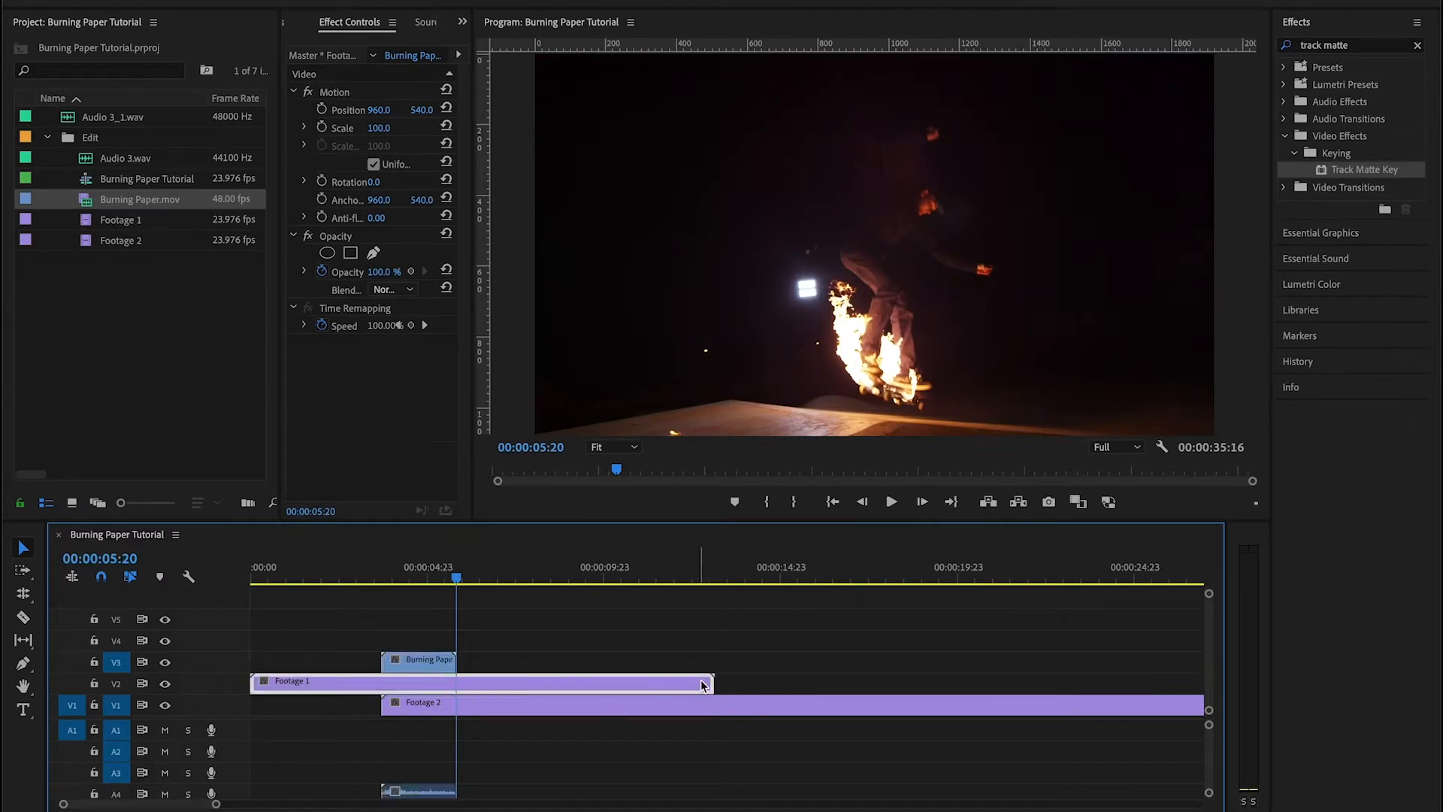
{"action": "left_click_drag", "start_coordinate": [704, 686], "coordinate": [451, 686]}
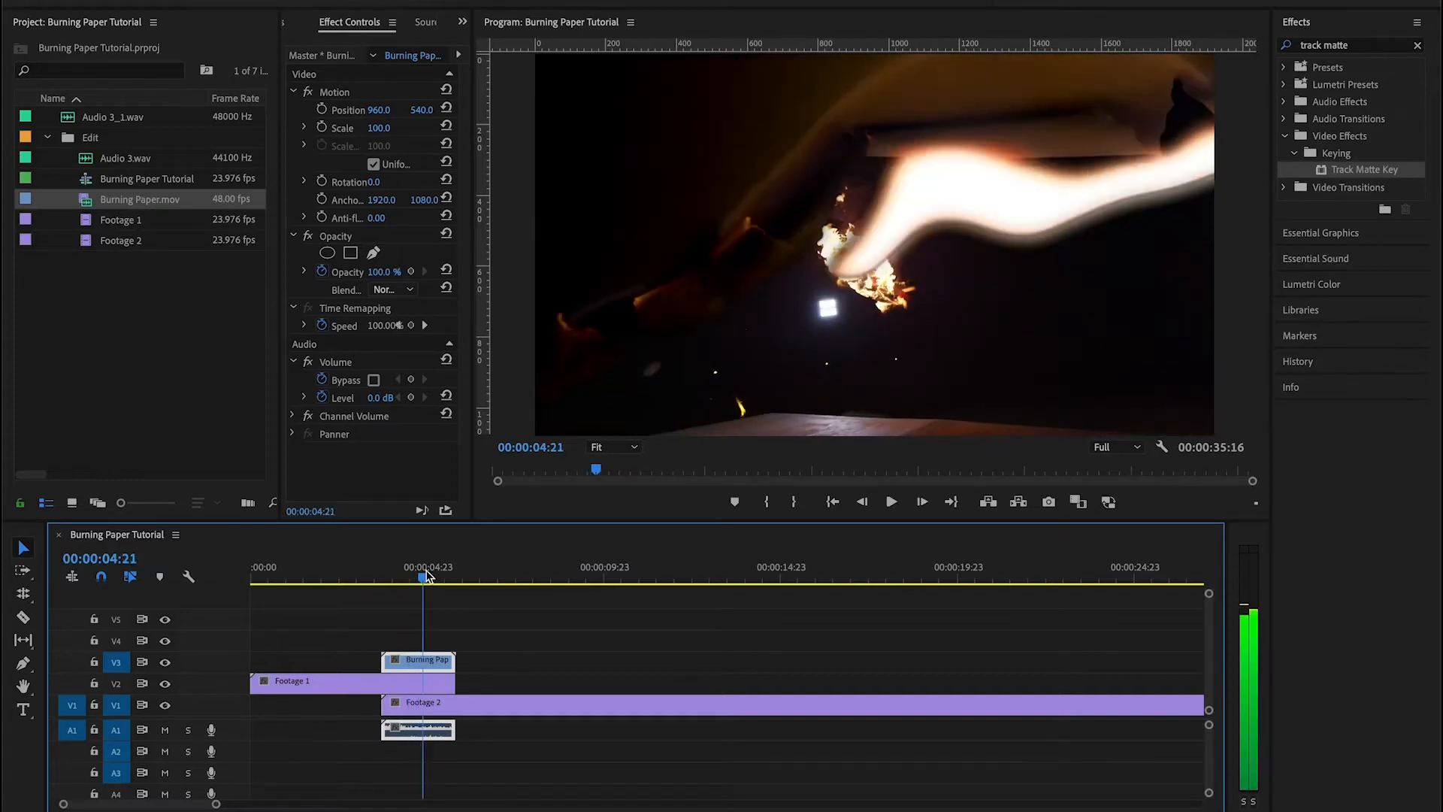
{"action": "mouse_move", "coordinate": [1208, 189]}
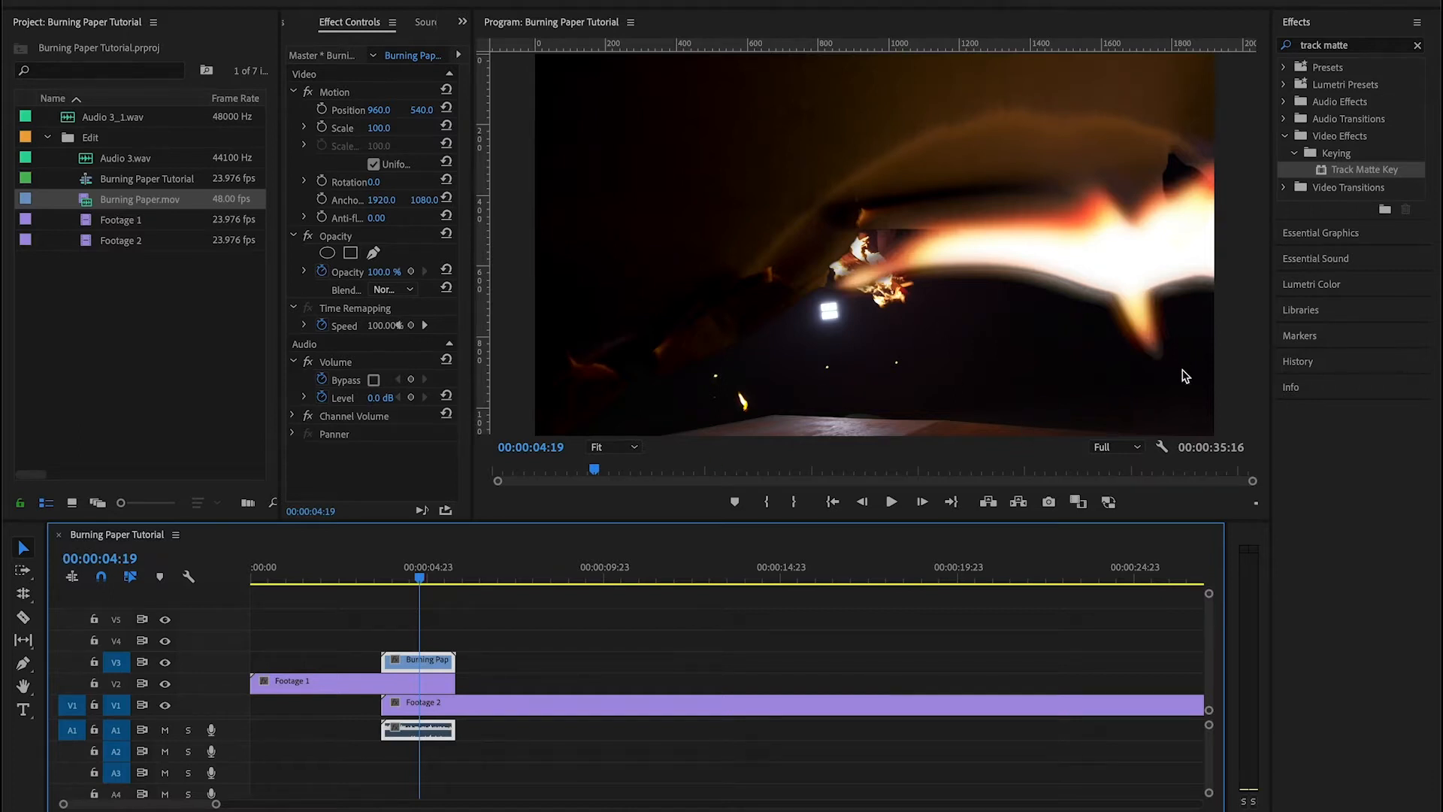
{"action": "mouse_move", "coordinate": [769, 302]}
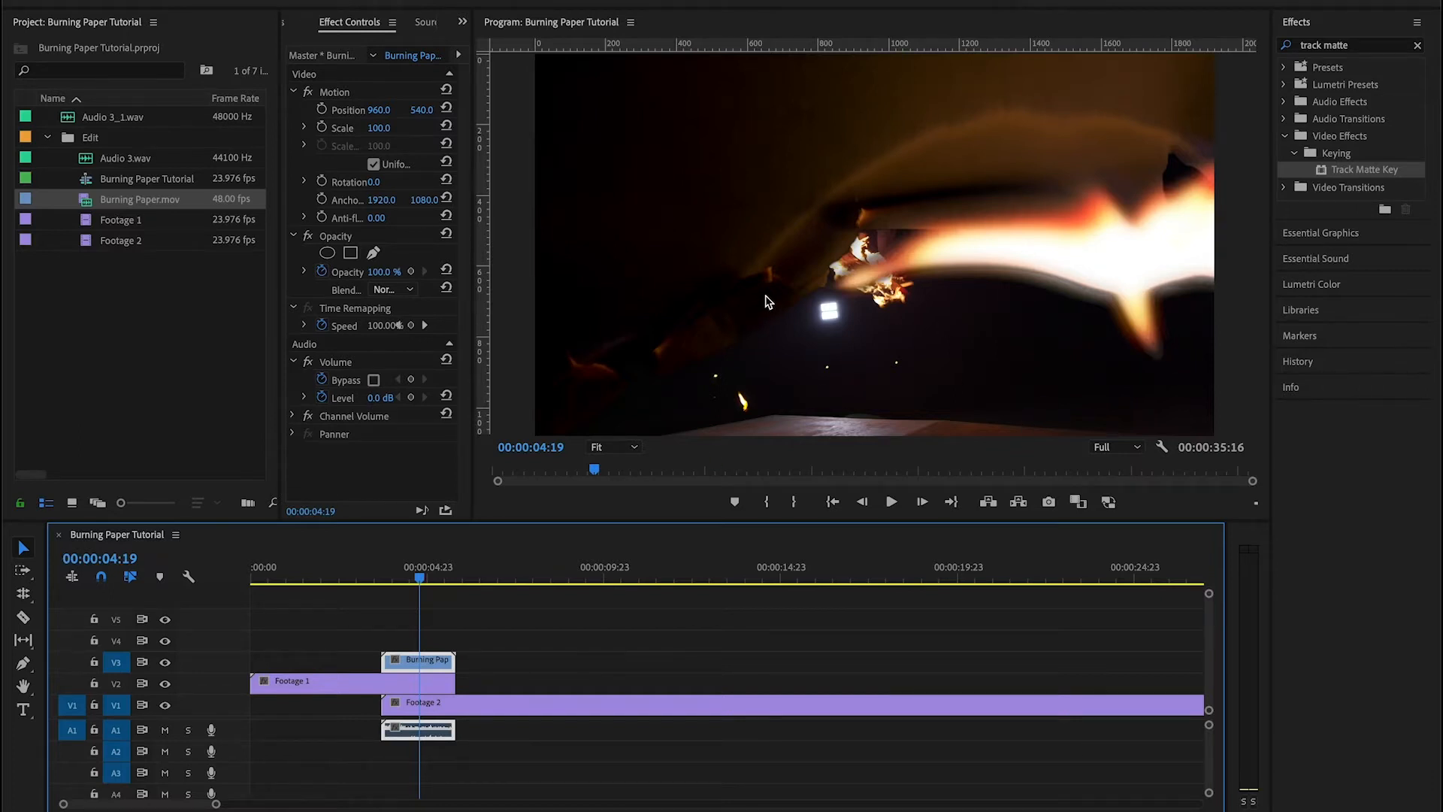
{"action": "mouse_move", "coordinate": [1162, 259]}
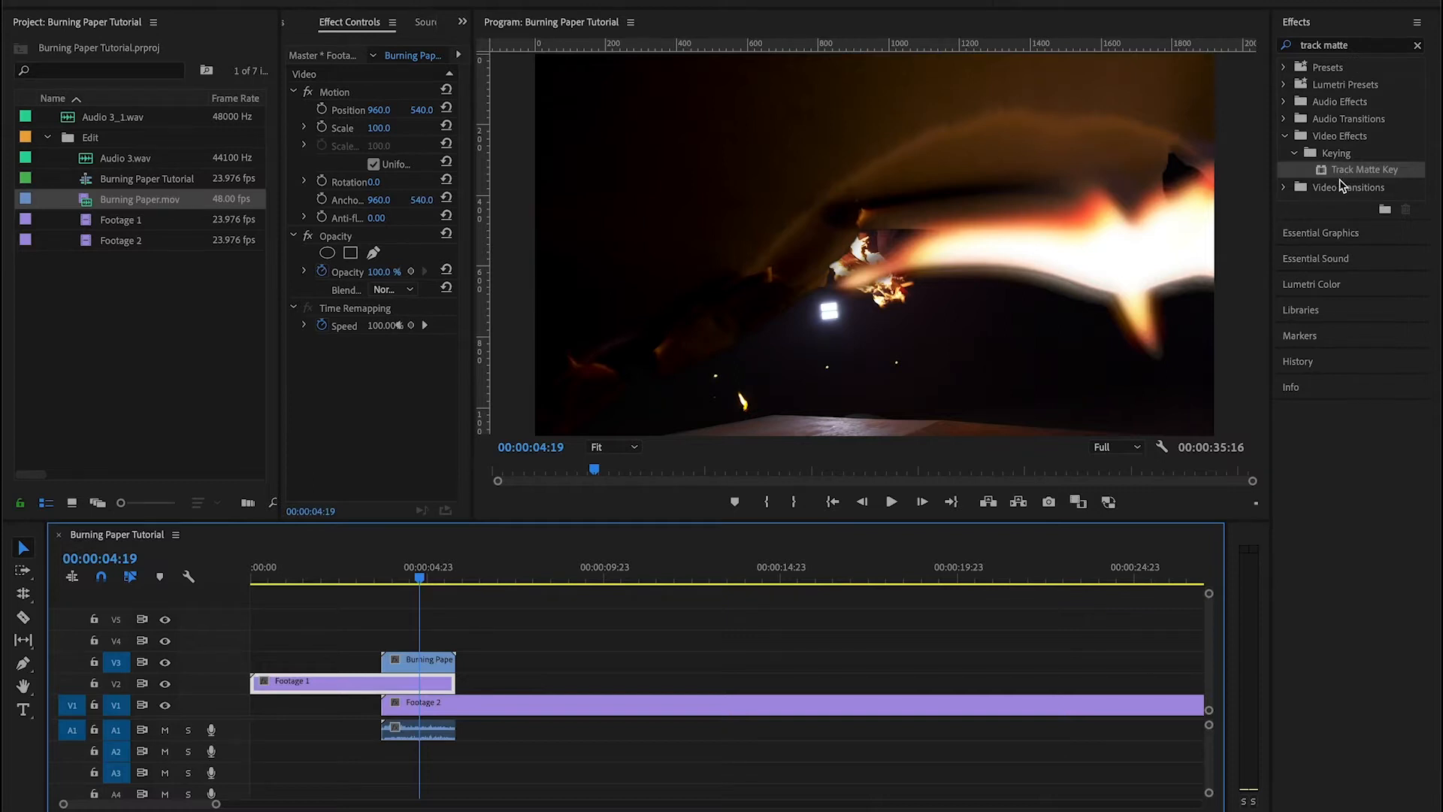
{"action": "mouse_move", "coordinate": [1380, 179]}
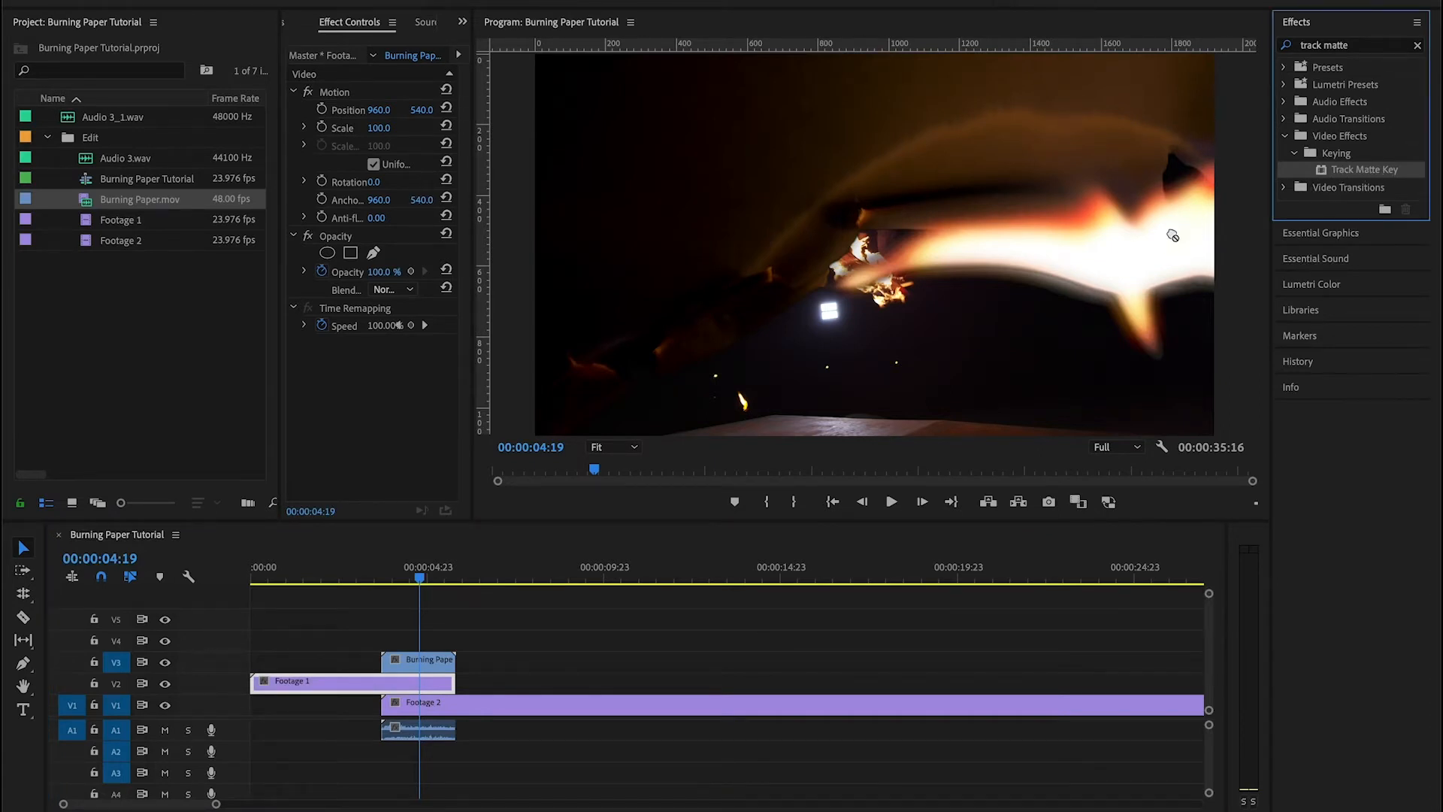
- Apply Track Matte Key to Footage 1 with Matte set to Video 3
{"action": "left_click", "coordinate": [329, 681]}
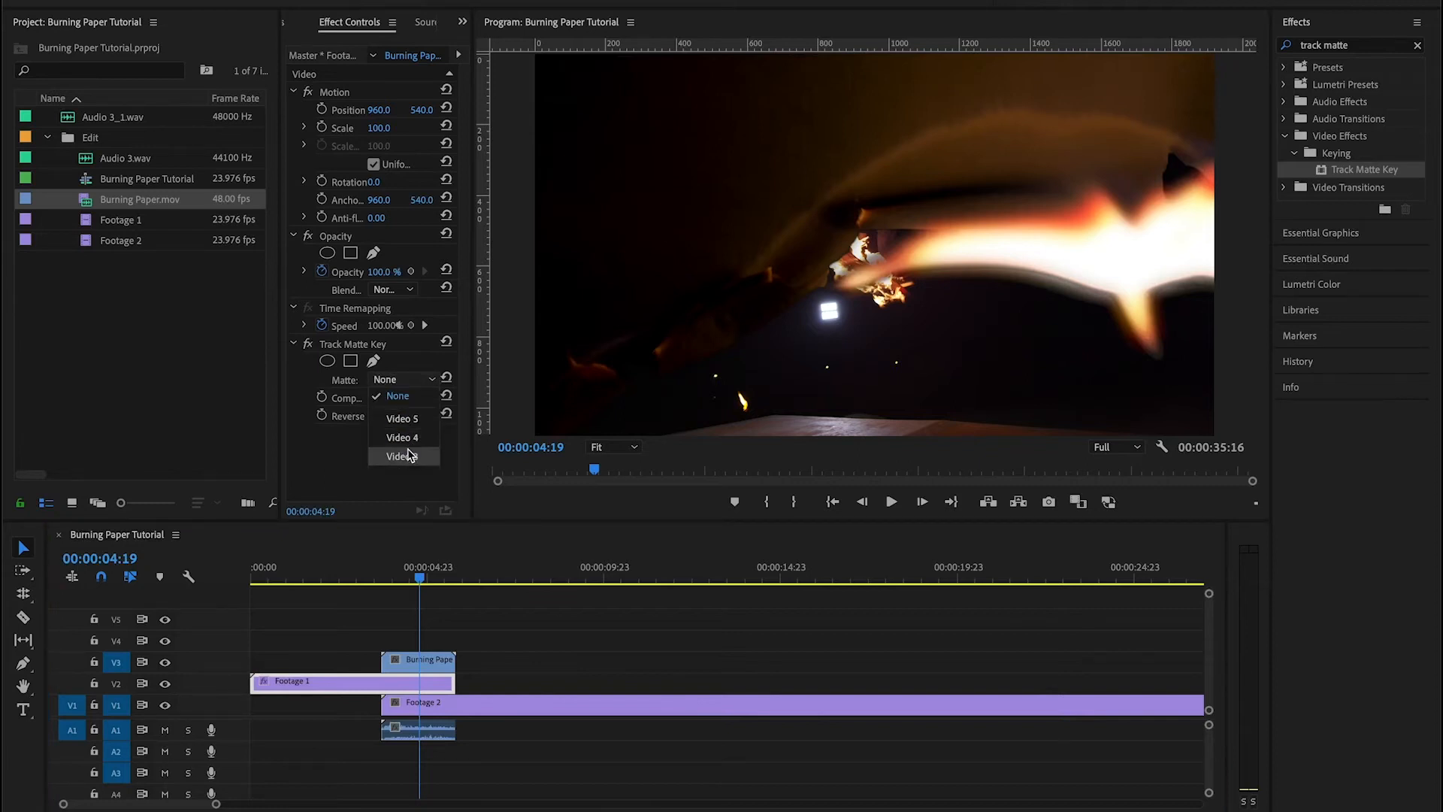
{"action": "left_click", "coordinate": [397, 456]}
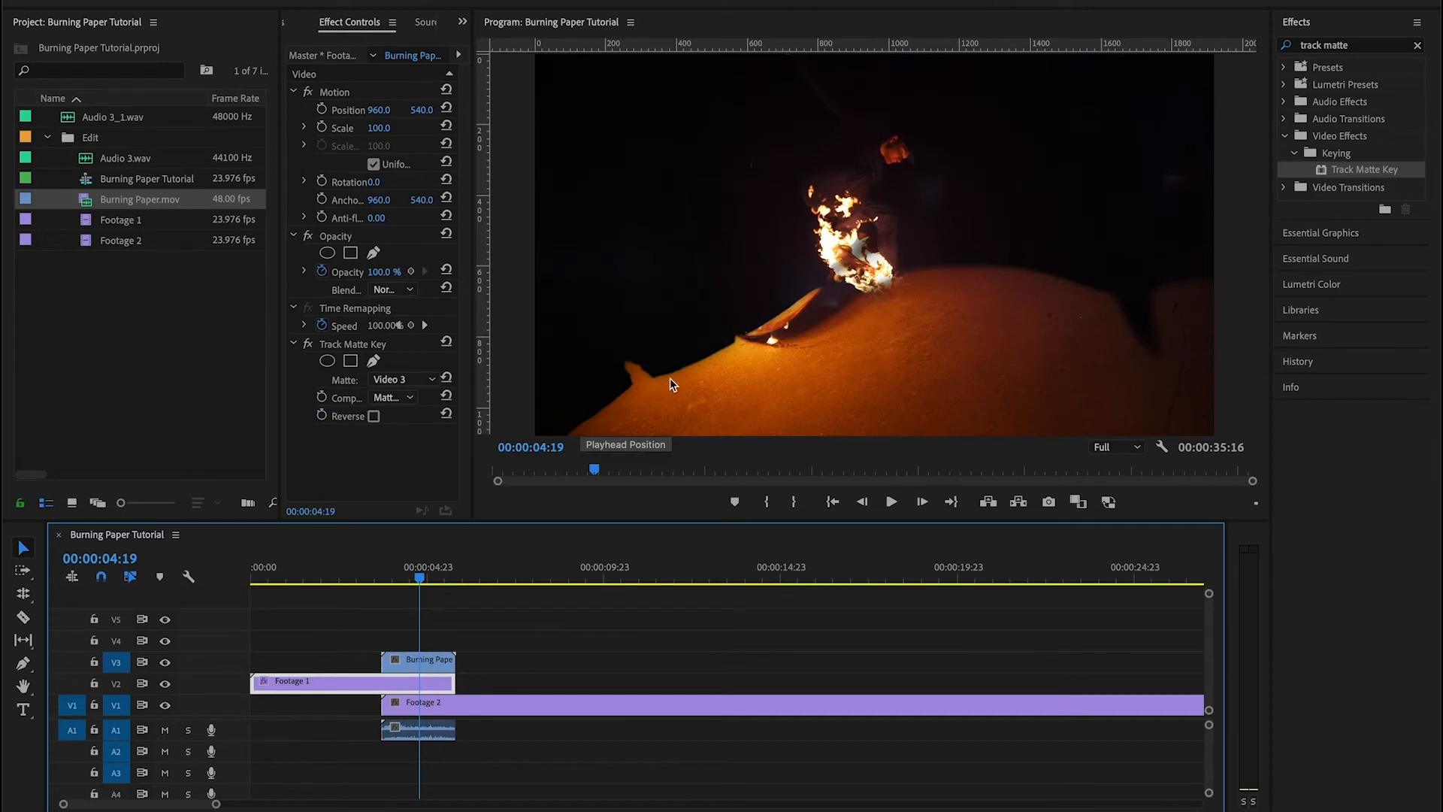
{"action": "mouse_move", "coordinate": [1045, 287]}
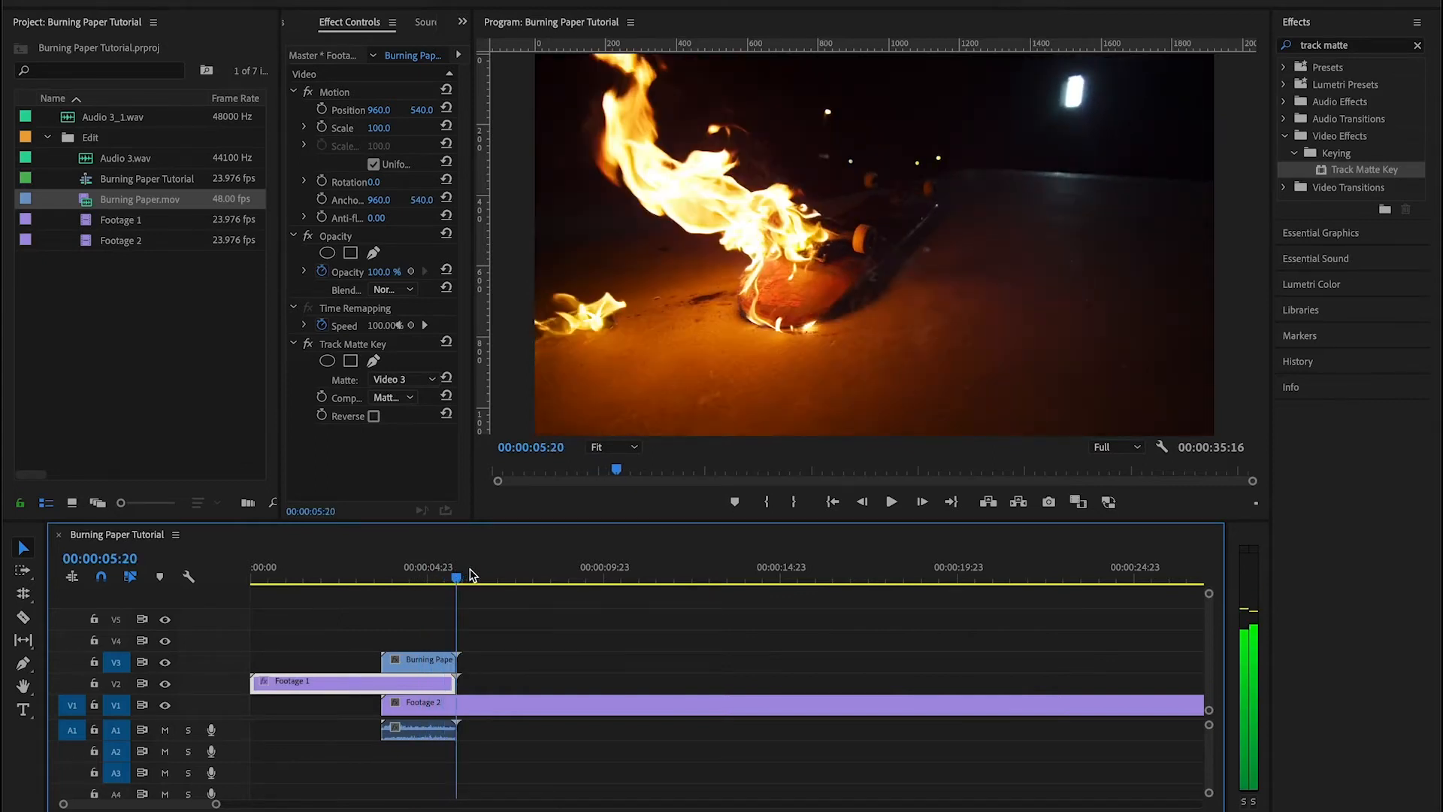
- Move Footage 2 onto V2 above Footage 1
{"action": "left_click_drag", "start_coordinate": [458, 577], "coordinate": [424, 578]}
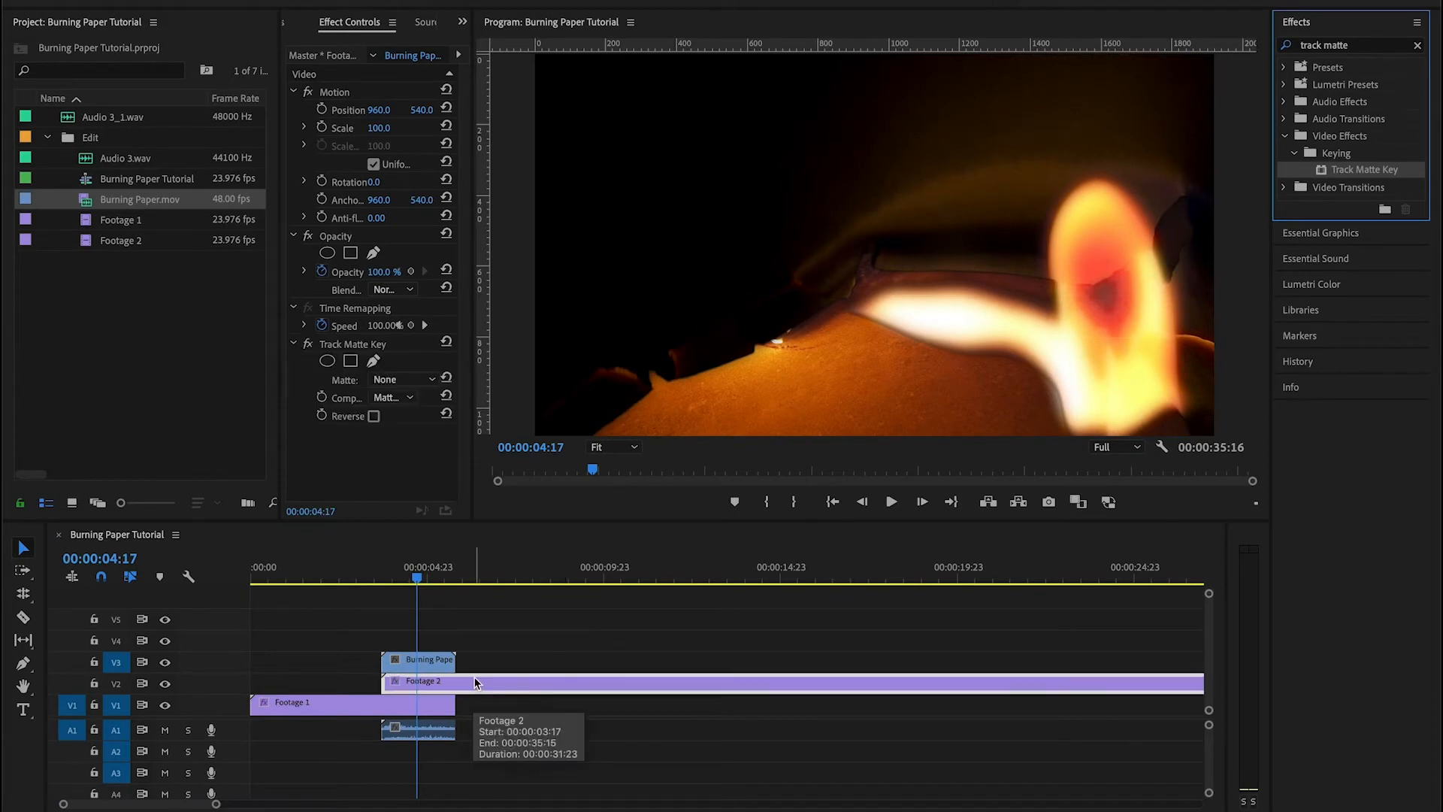
- Set Footage 2's Track Matte Key to Video 3 with Reverse enabled, then check a frame inside the transition
{"action": "left_click", "coordinate": [403, 379]}
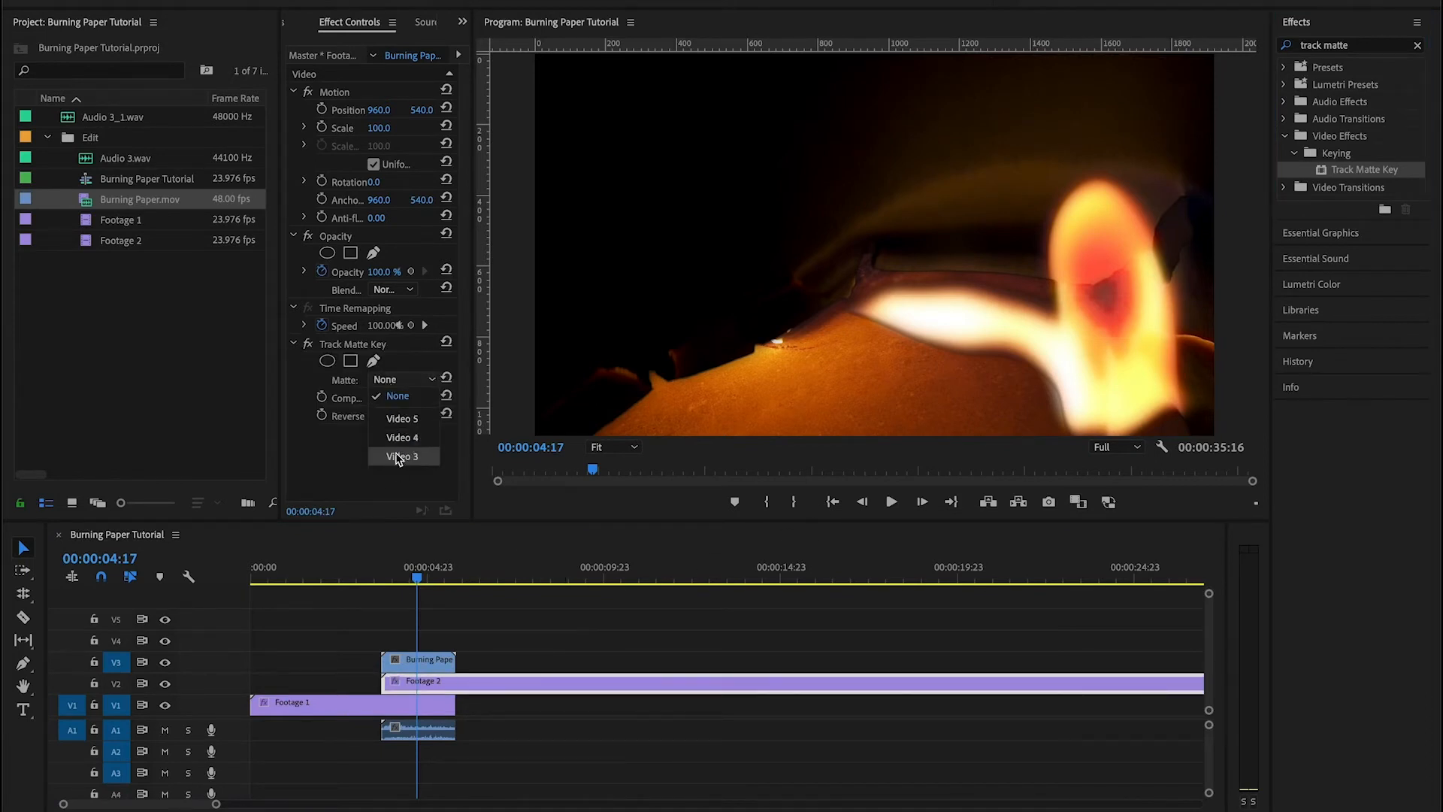
{"action": "left_click", "coordinate": [398, 457]}
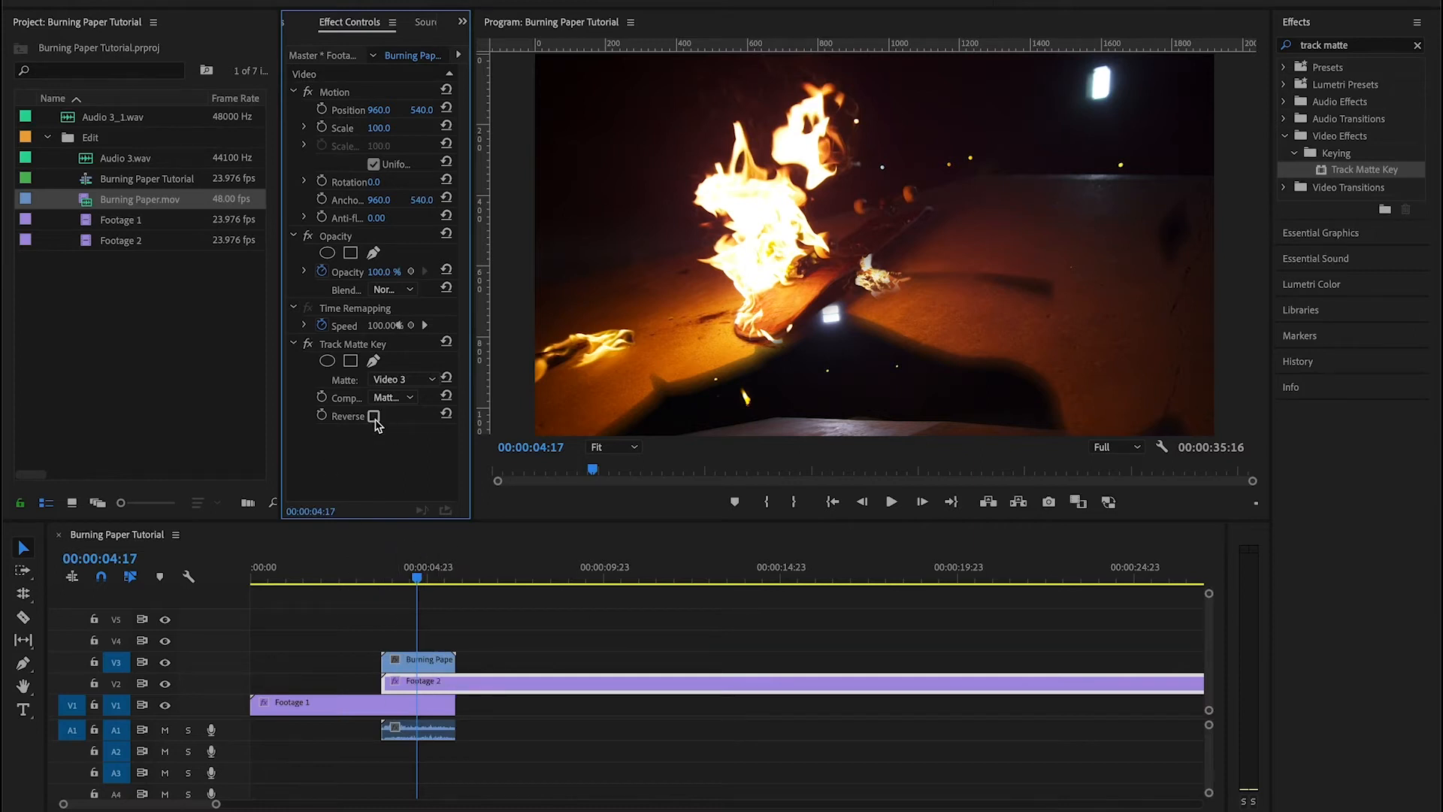
{"action": "left_click", "coordinate": [375, 415]}
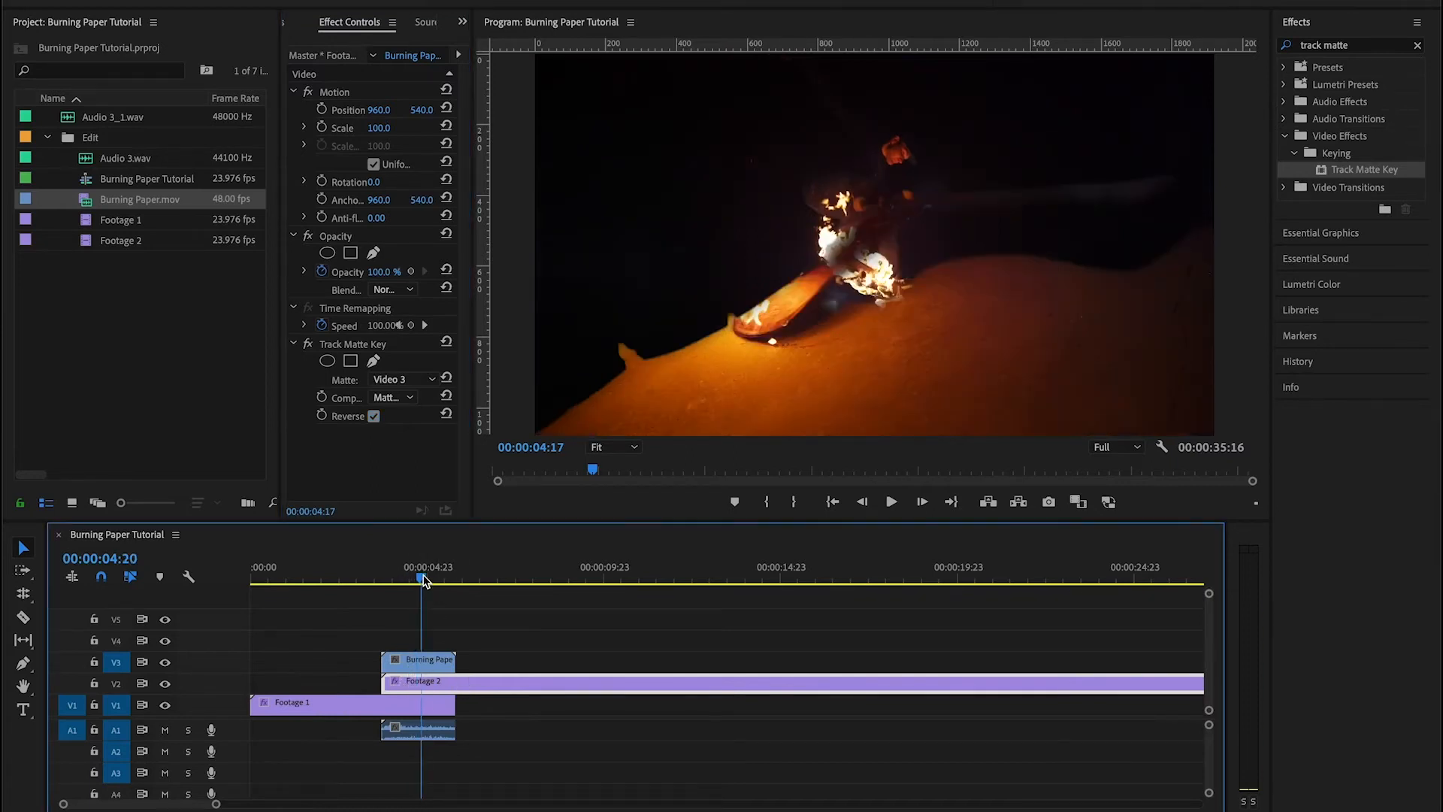
{"action": "left_click", "coordinate": [508, 580]}
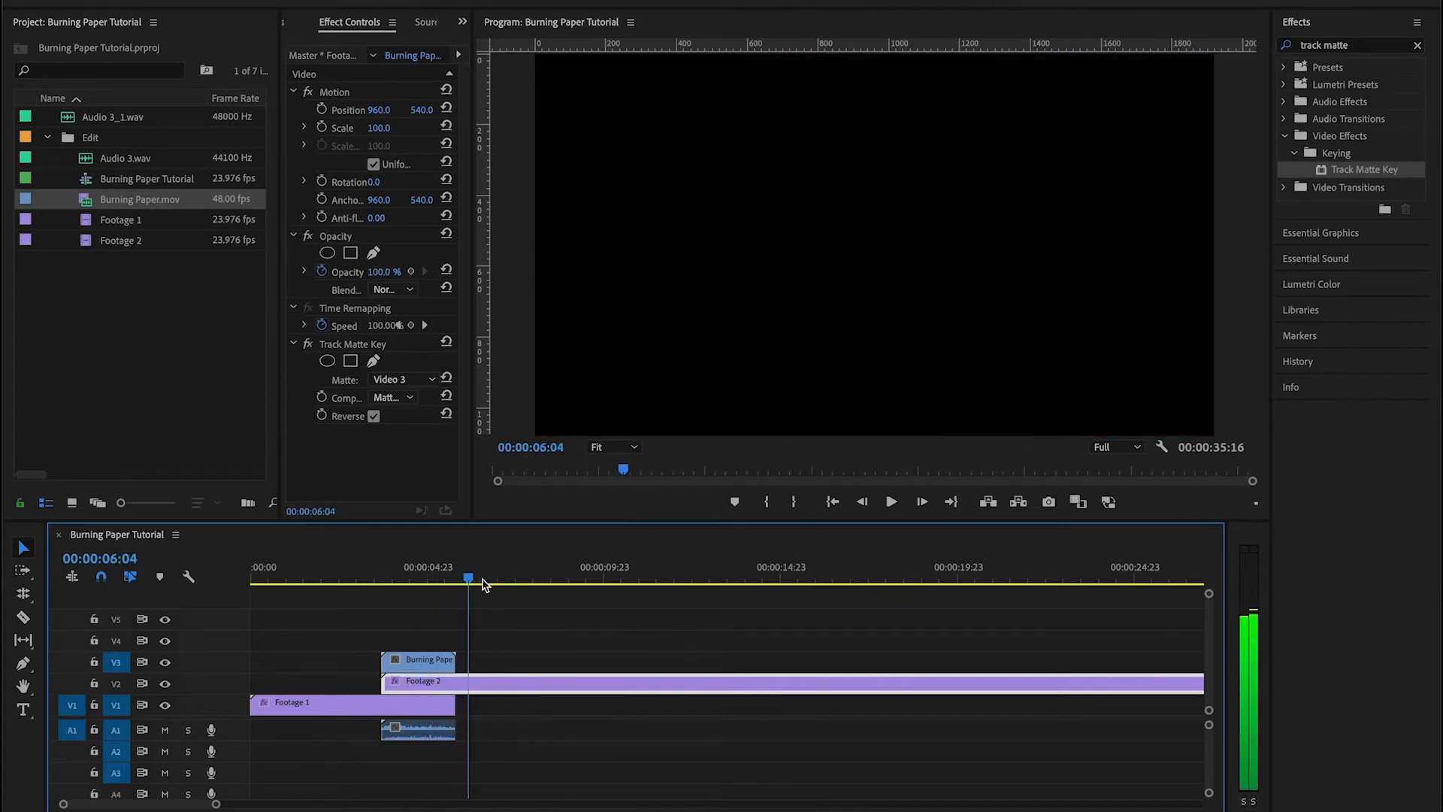
- Razor Footage 2 at 00:00:05:20 and switch off the Track Matte Key on the later piece
{"action": "left_click", "coordinate": [535, 577]}
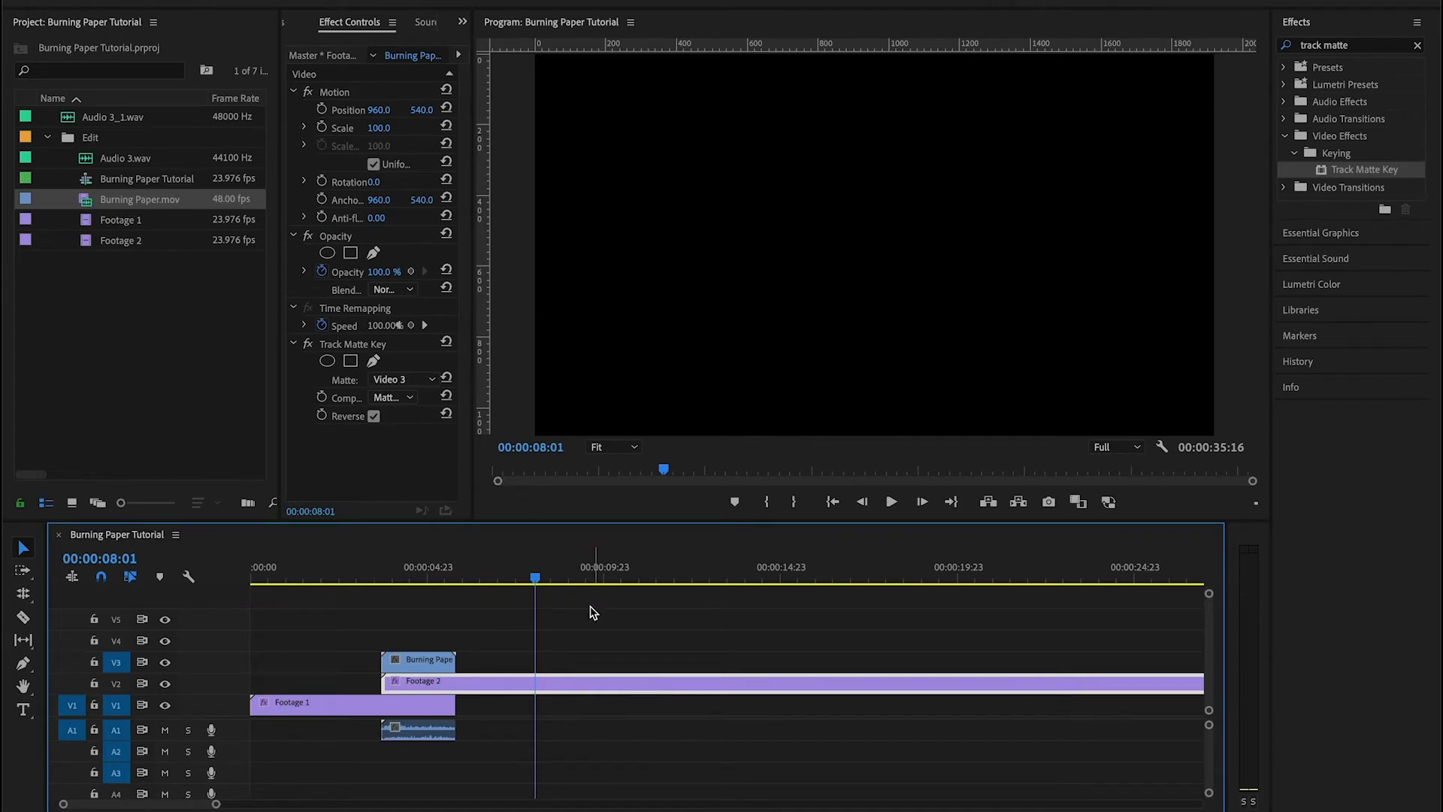
{"action": "left_click", "coordinate": [458, 567]}
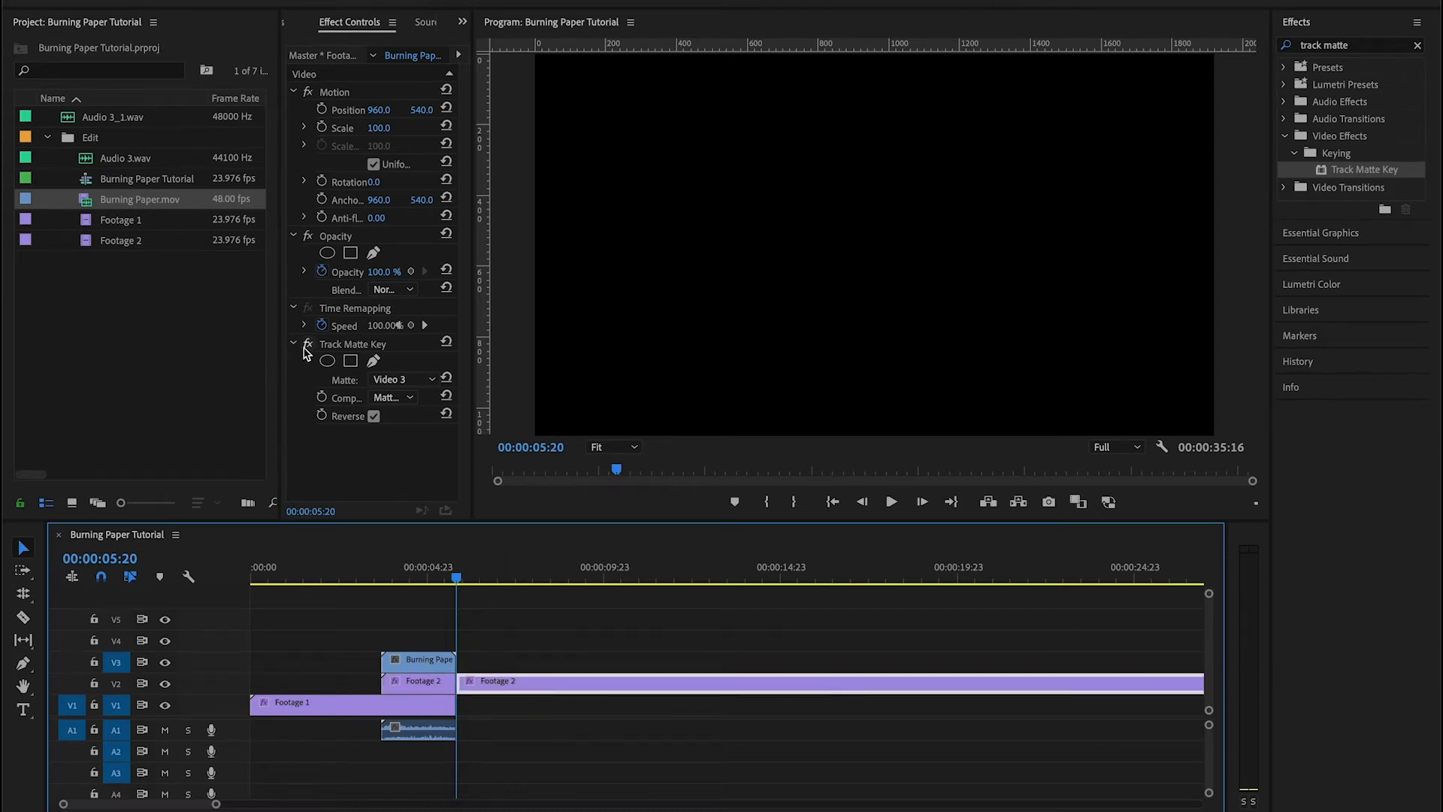
{"action": "left_click", "coordinate": [426, 567]}
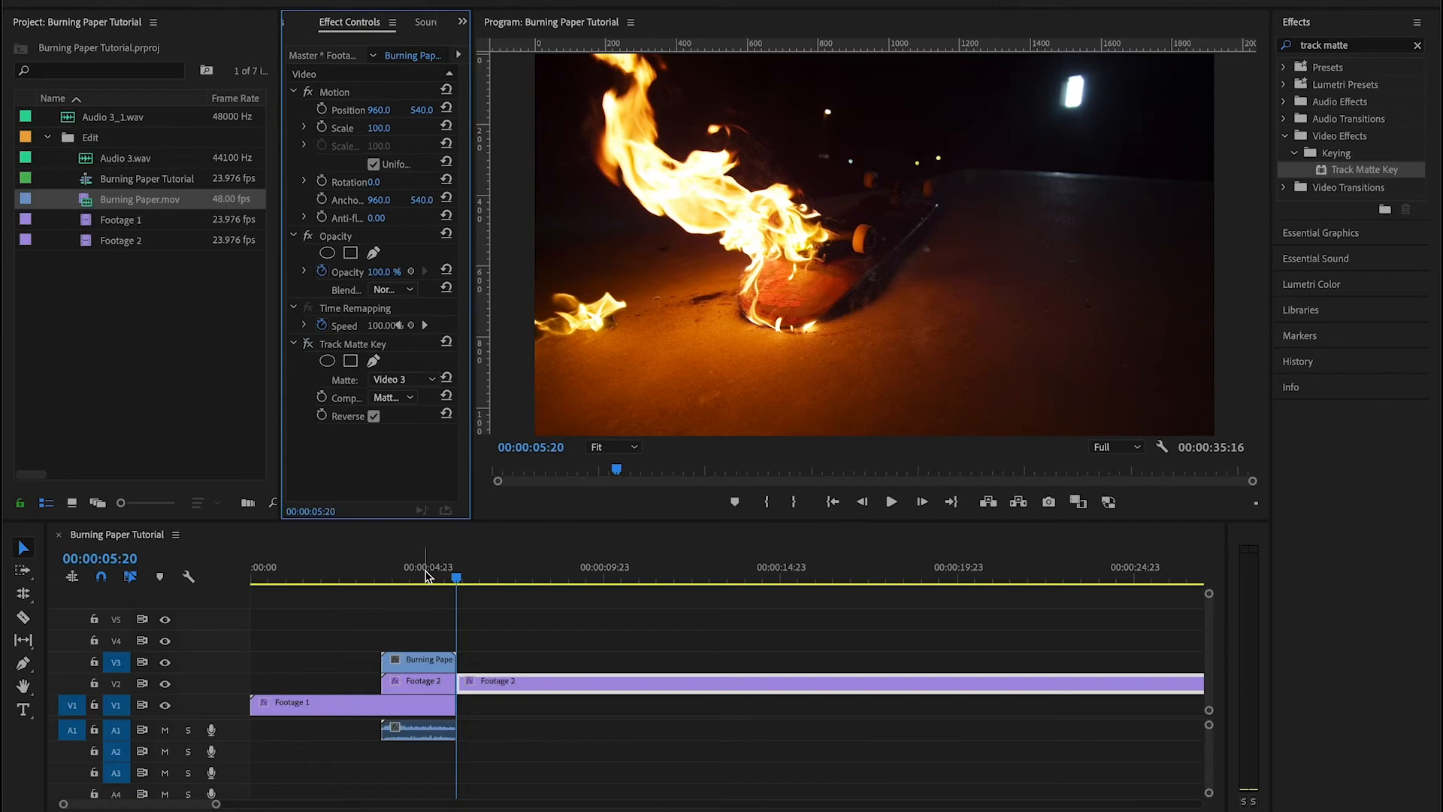
{"action": "left_click", "coordinate": [889, 502]}
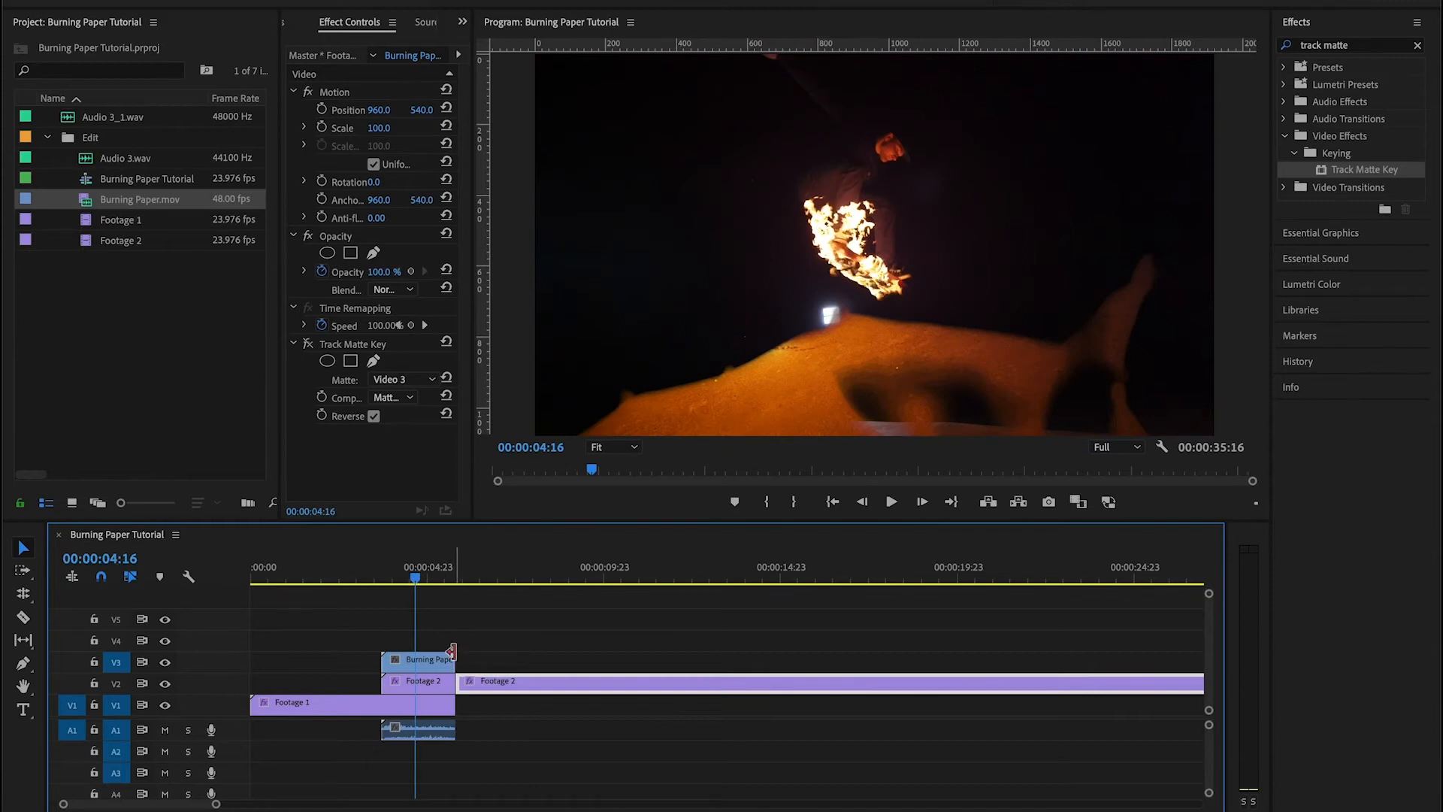
{"action": "mouse_move", "coordinate": [1064, 319]}
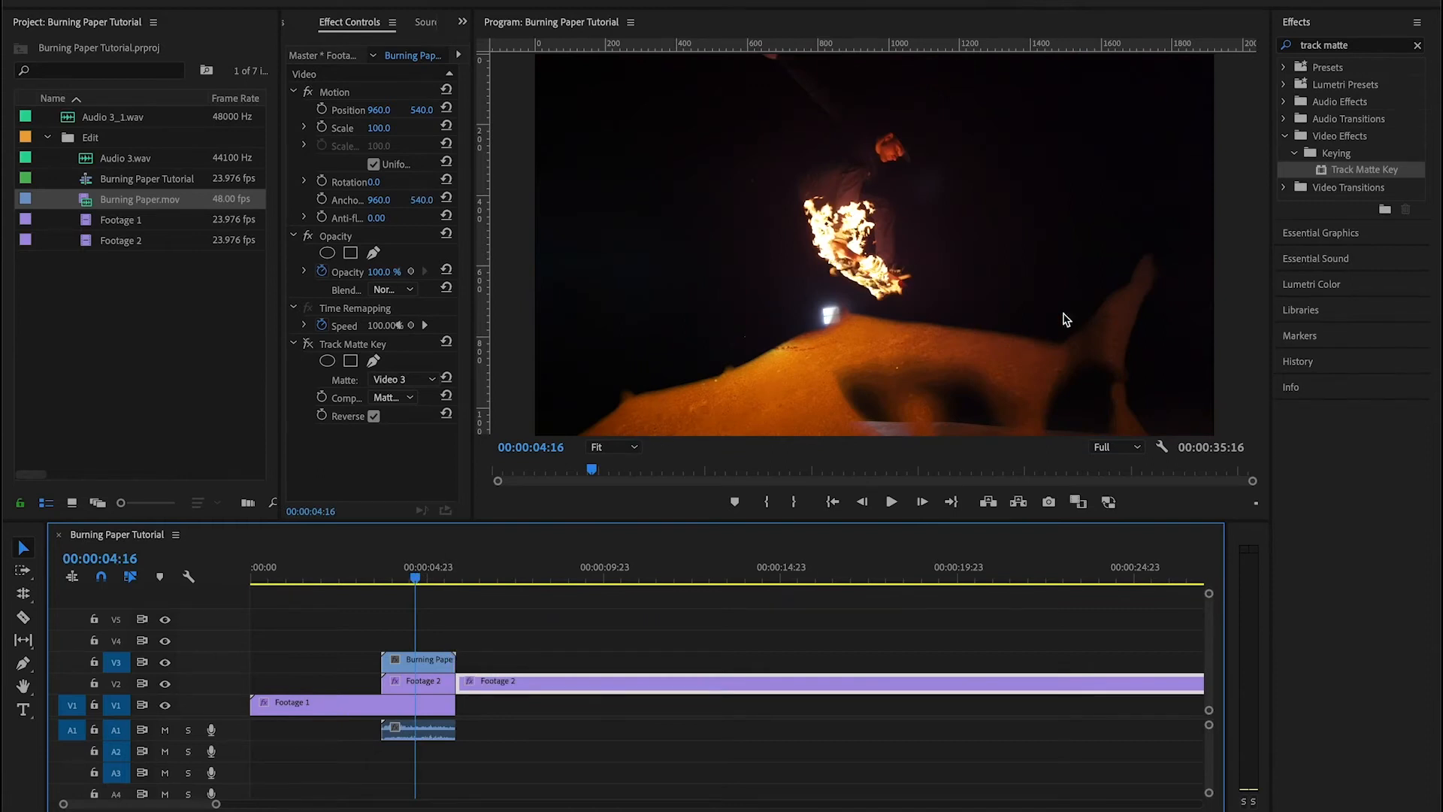
{"action": "mouse_move", "coordinate": [1064, 269]}
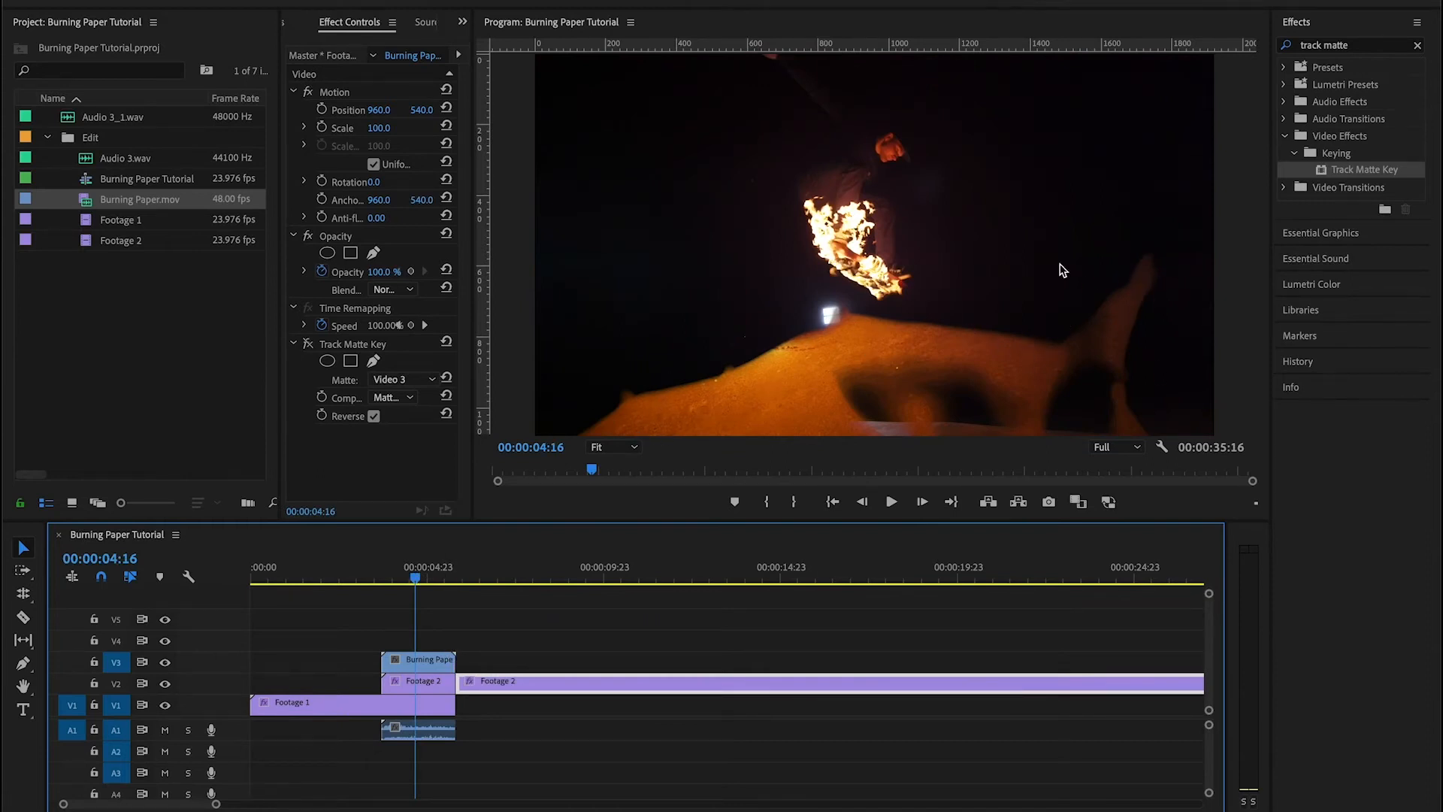
- Select the Burning Paper clip that forms the transition
{"action": "left_click", "coordinate": [419, 659]}
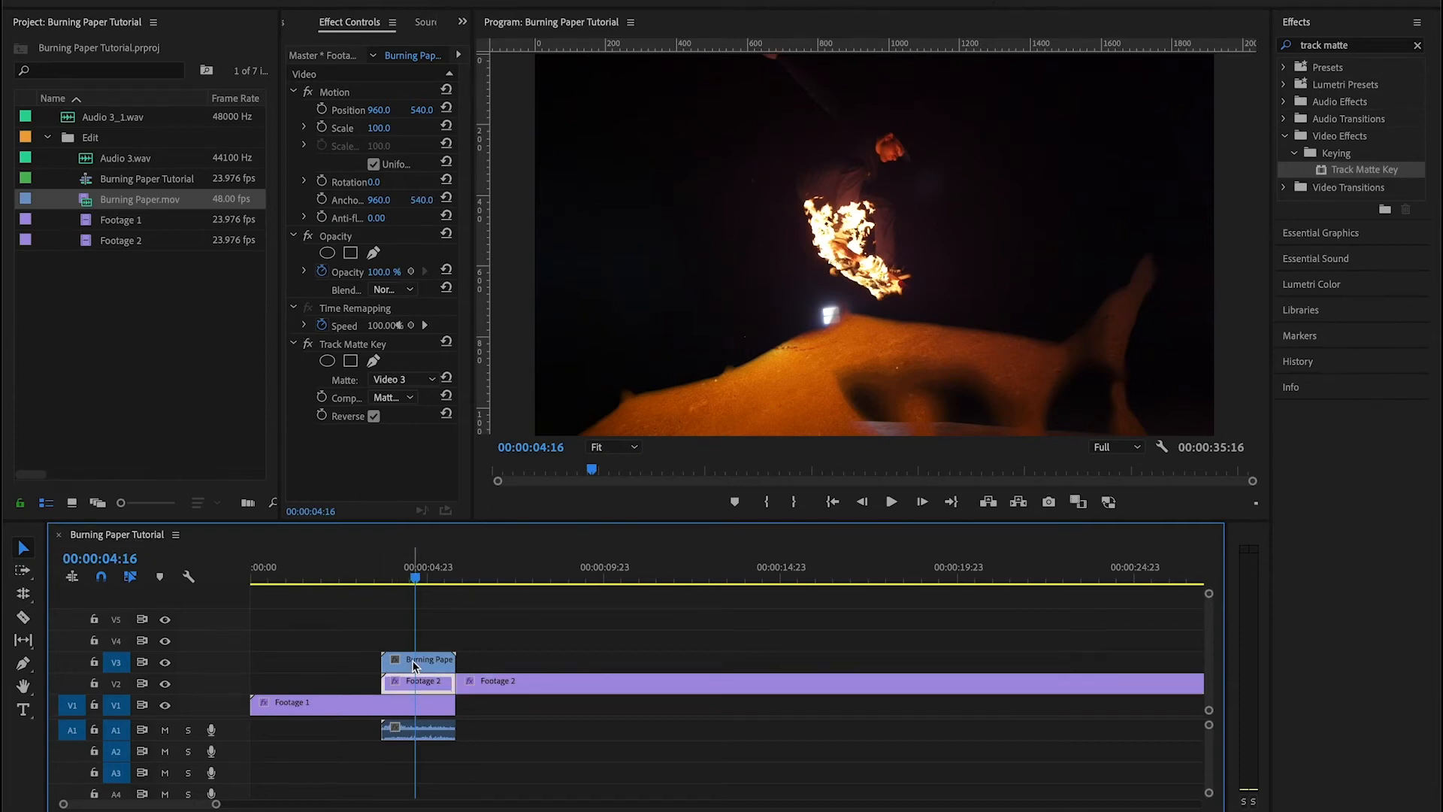
{"action": "left_click", "coordinate": [420, 661]}
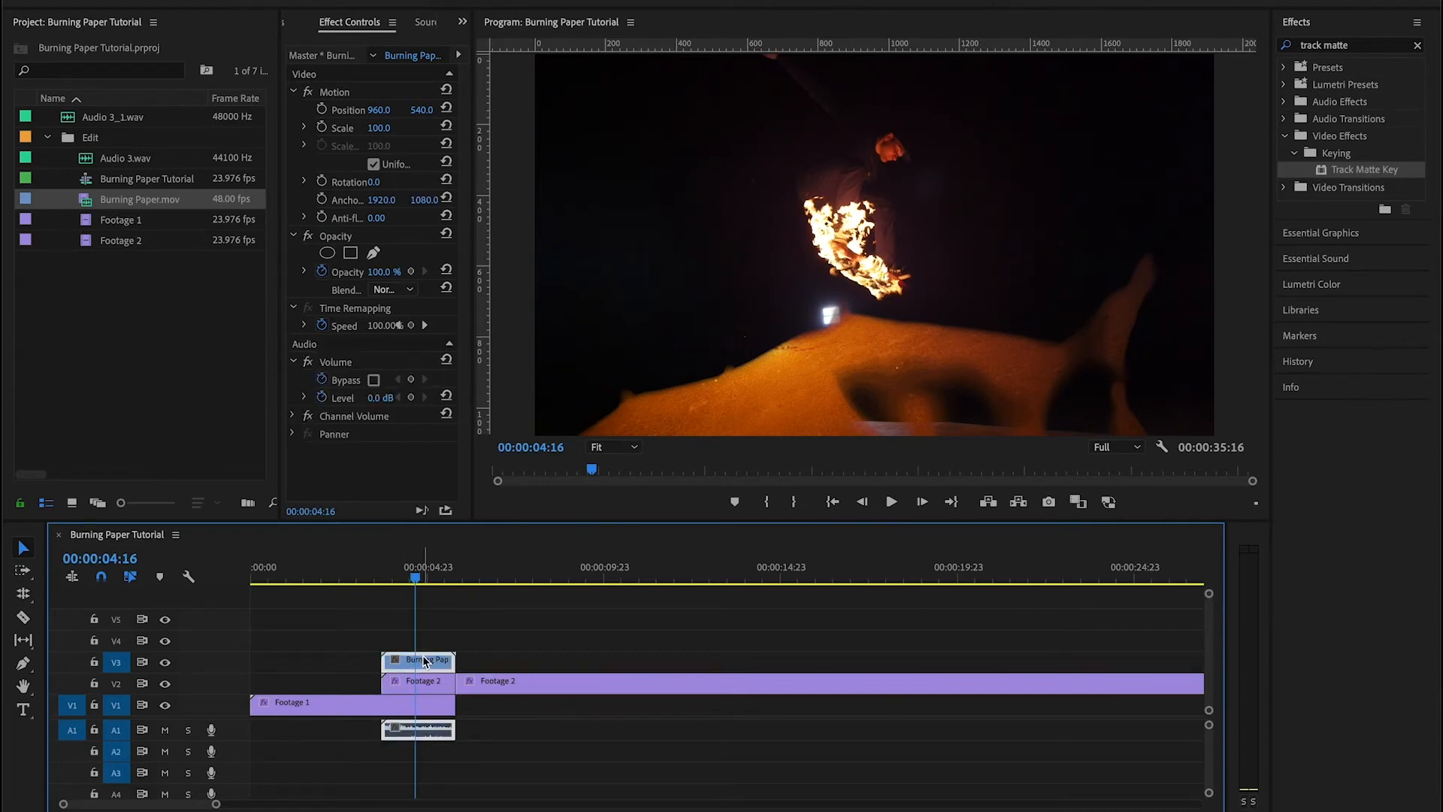
- Alt-drag a duplicate Burning Paper clip up a track and set its Blend Mode to Screen
{"action": "left_click_drag", "start_coordinate": [424, 662], "coordinate": [424, 645]}
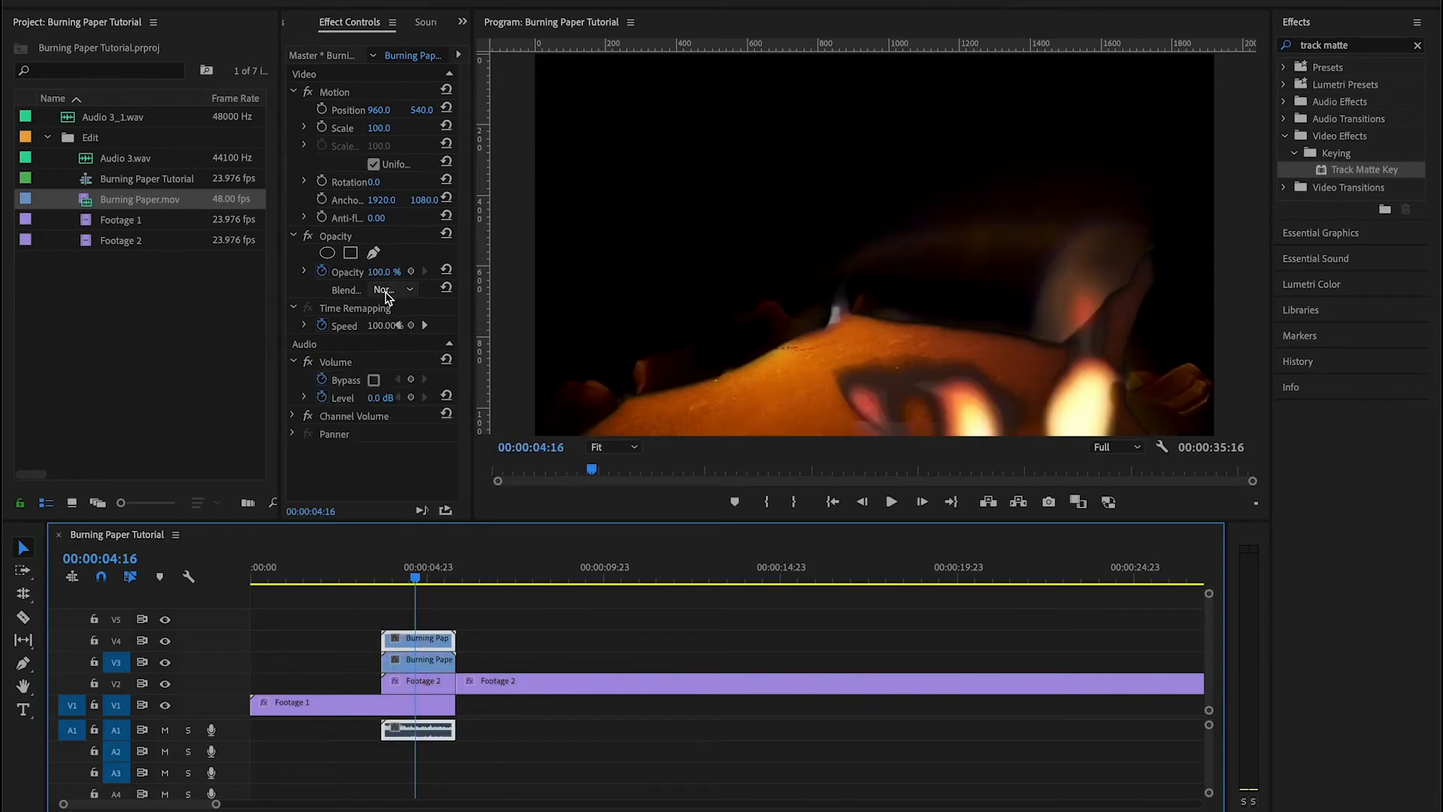
{"action": "left_click", "coordinate": [386, 288]}
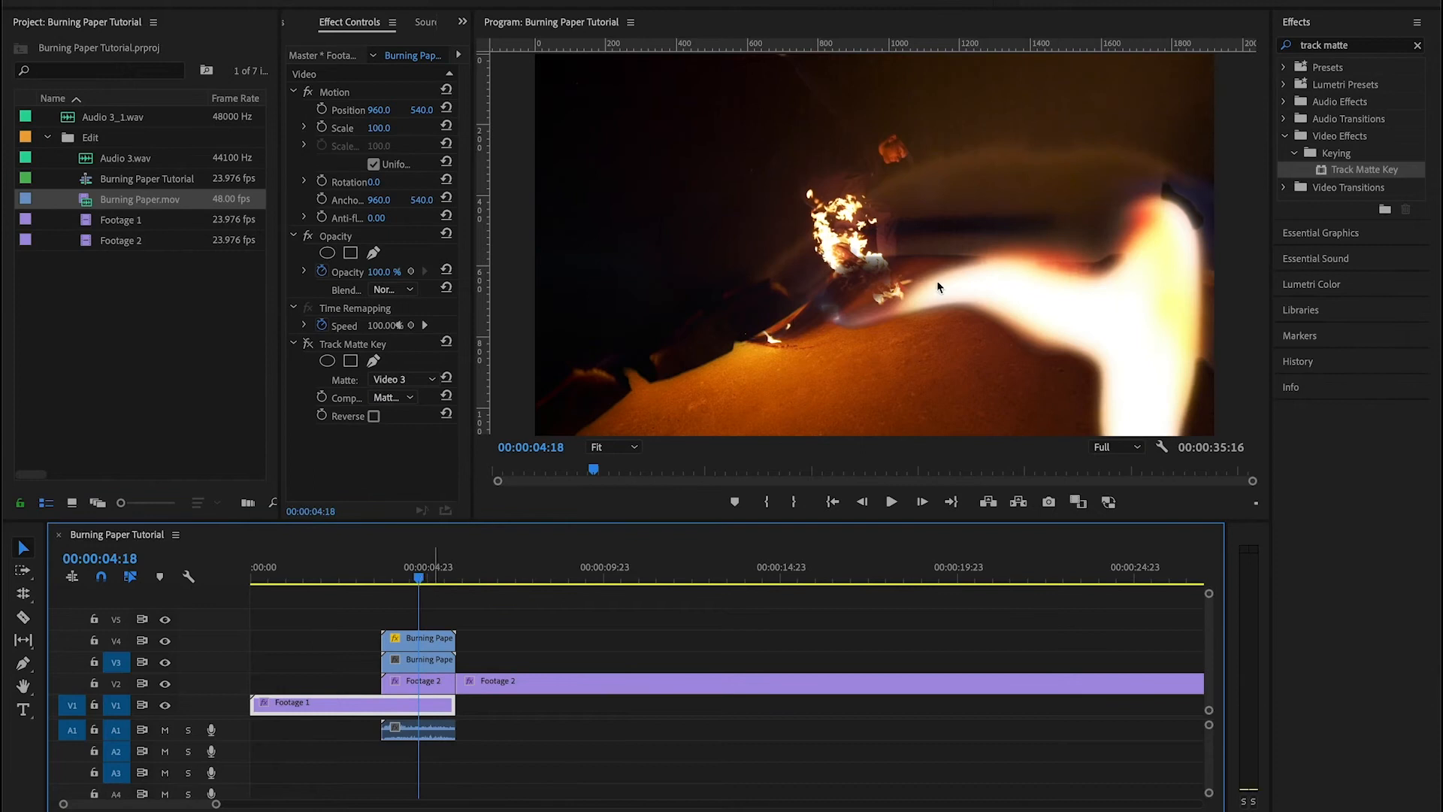
{"action": "mouse_move", "coordinate": [1052, 283]}
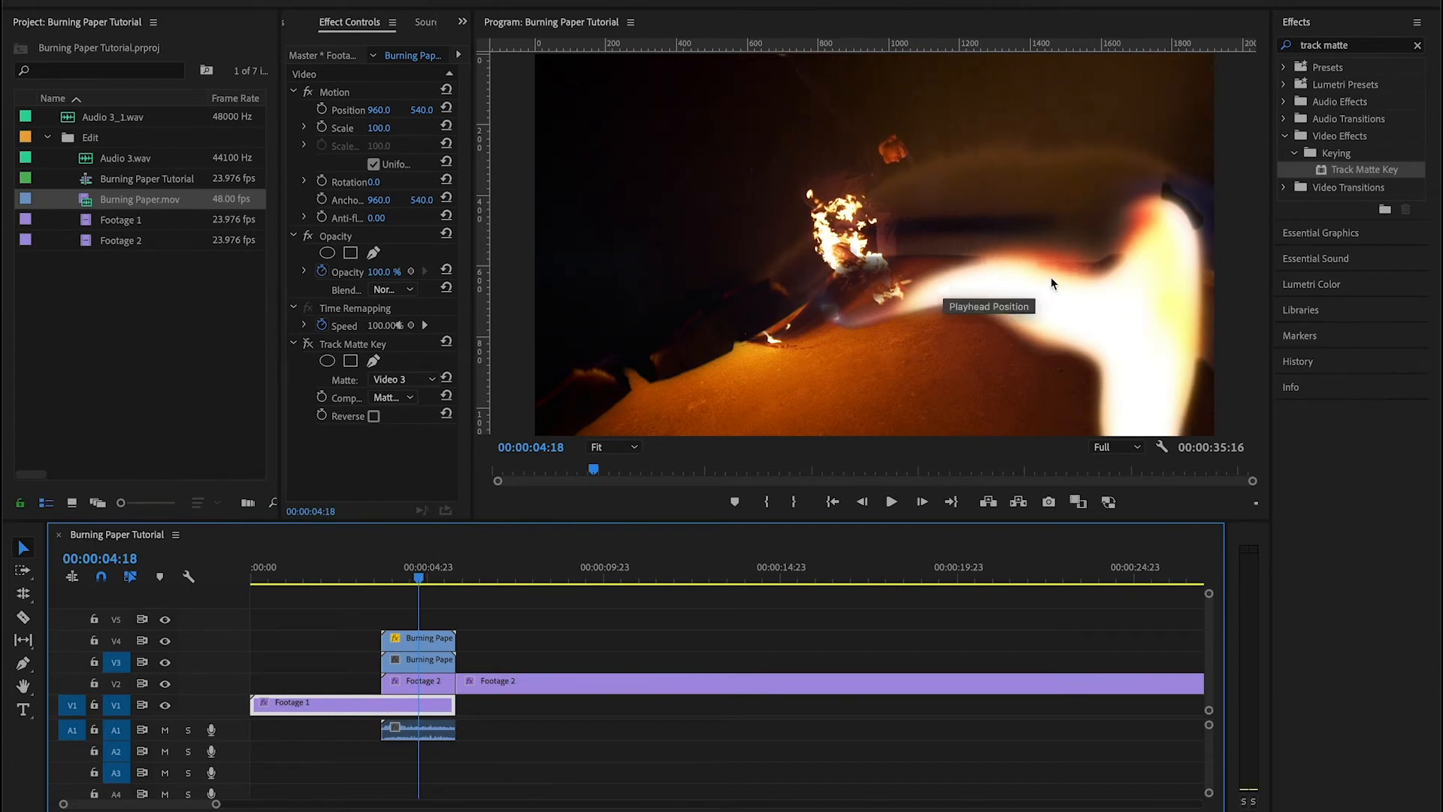
{"action": "left_click", "coordinate": [419, 639]}
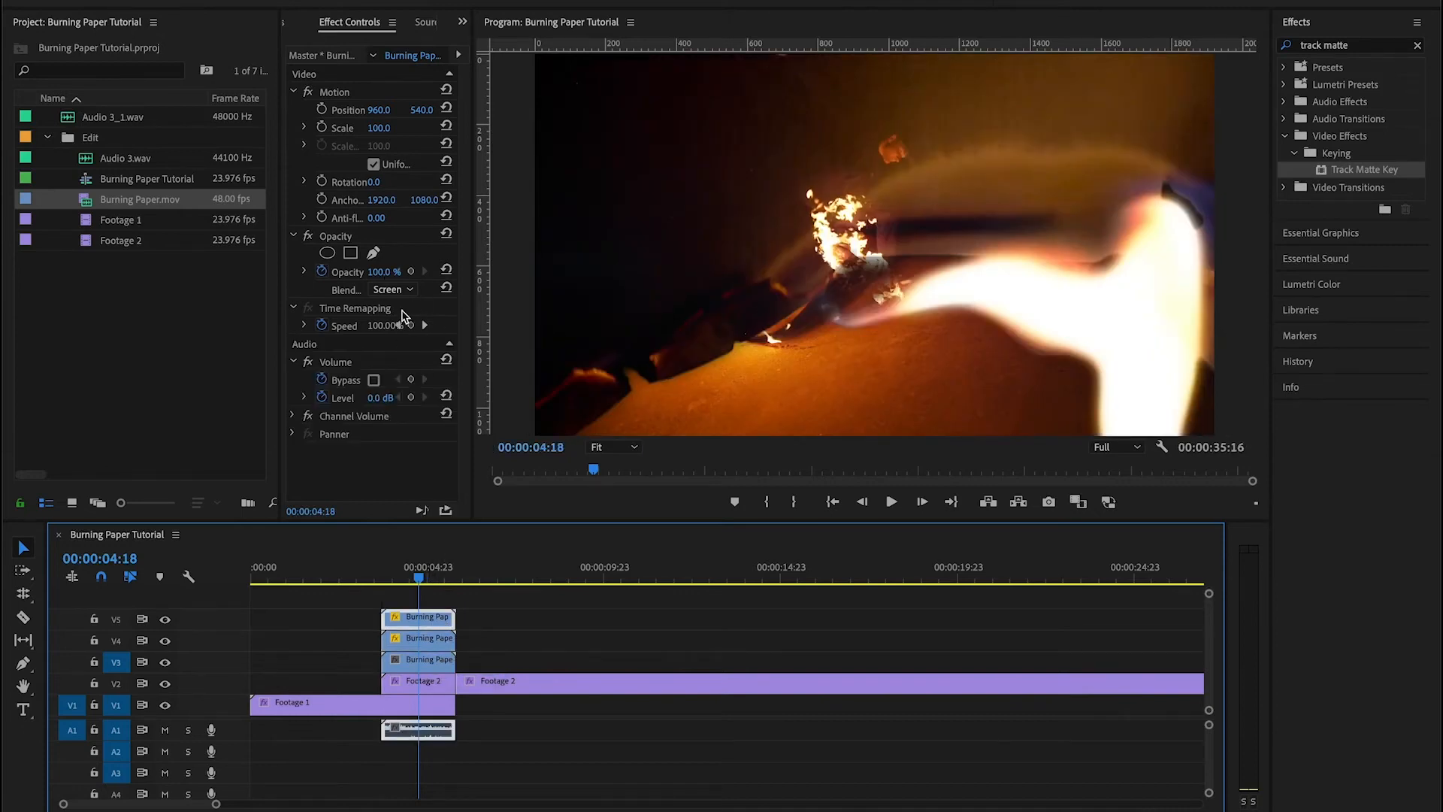
{"action": "left_click", "coordinate": [165, 618]}
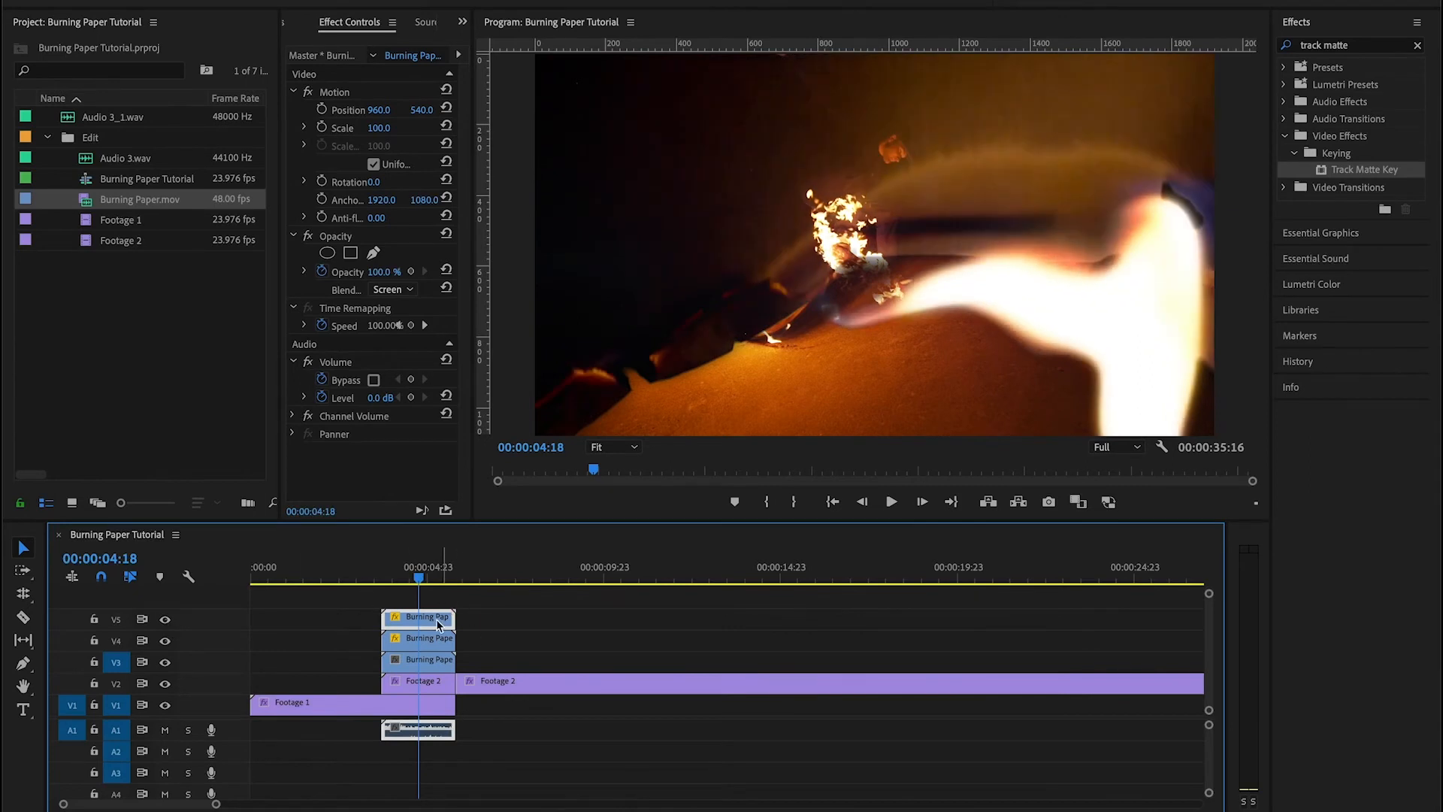
{"action": "mouse_move", "coordinate": [448, 630]}
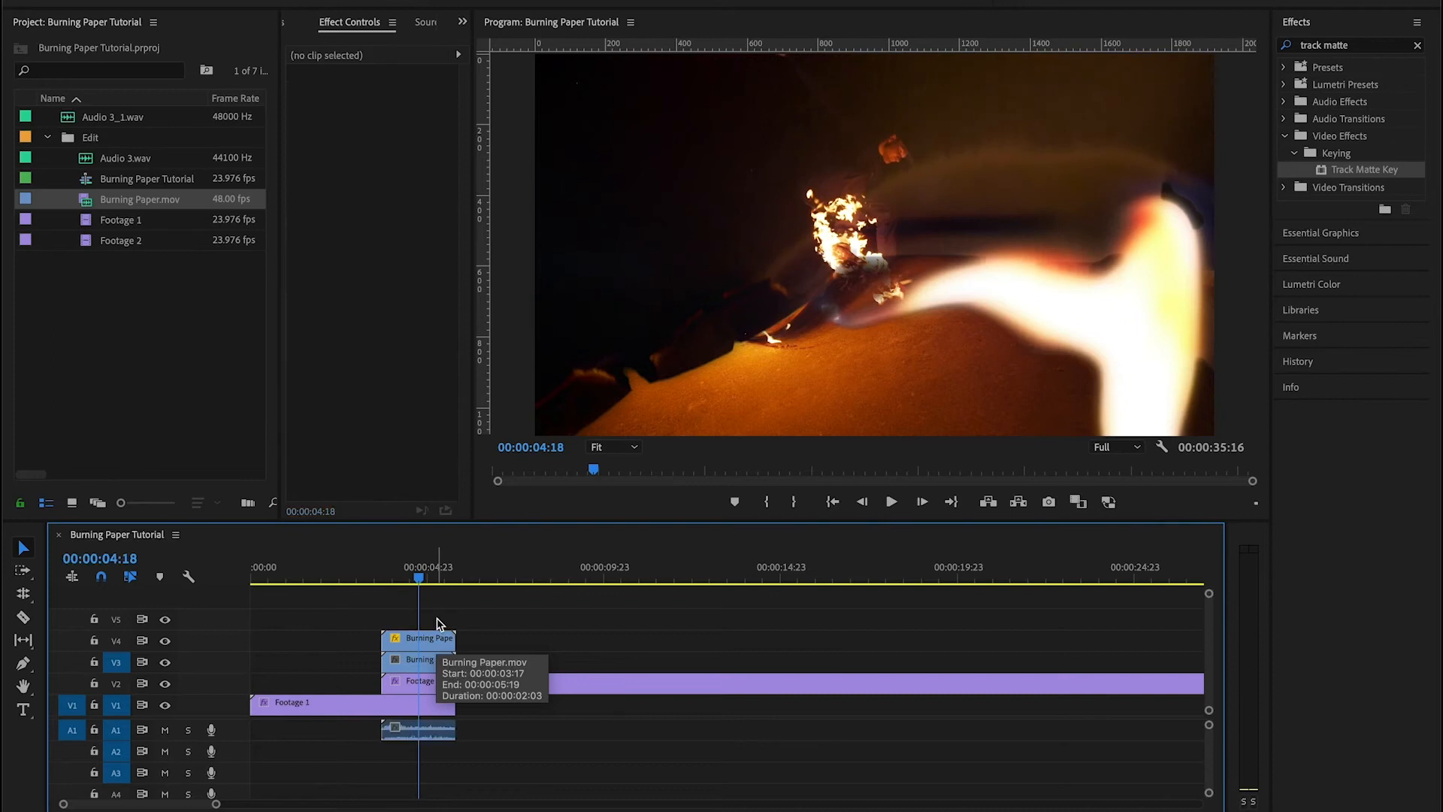
- Select the Screen-blended V4 paper copy and bring up Lumetri Color for it
{"action": "left_click", "coordinate": [419, 639]}
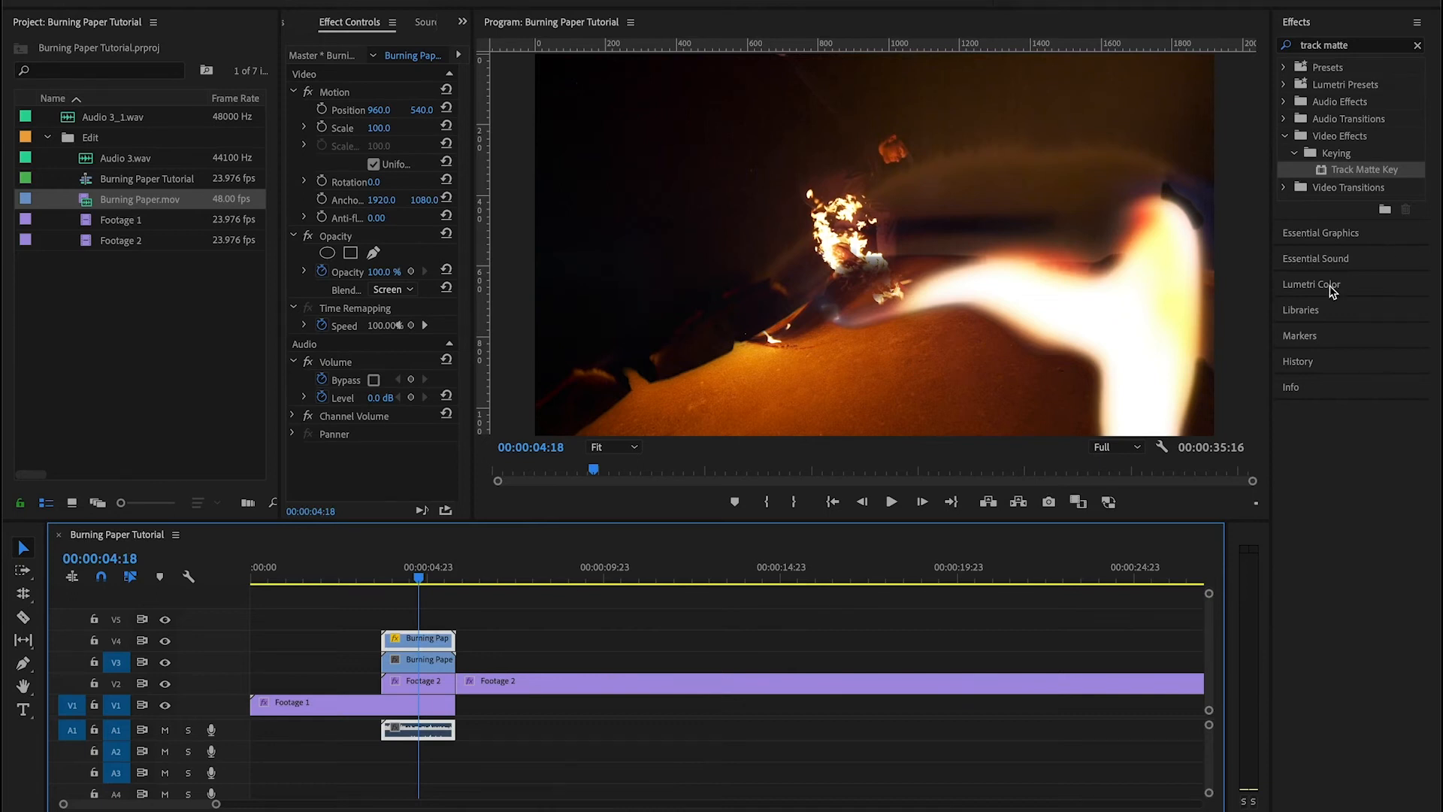
{"action": "left_click", "coordinate": [1311, 285]}
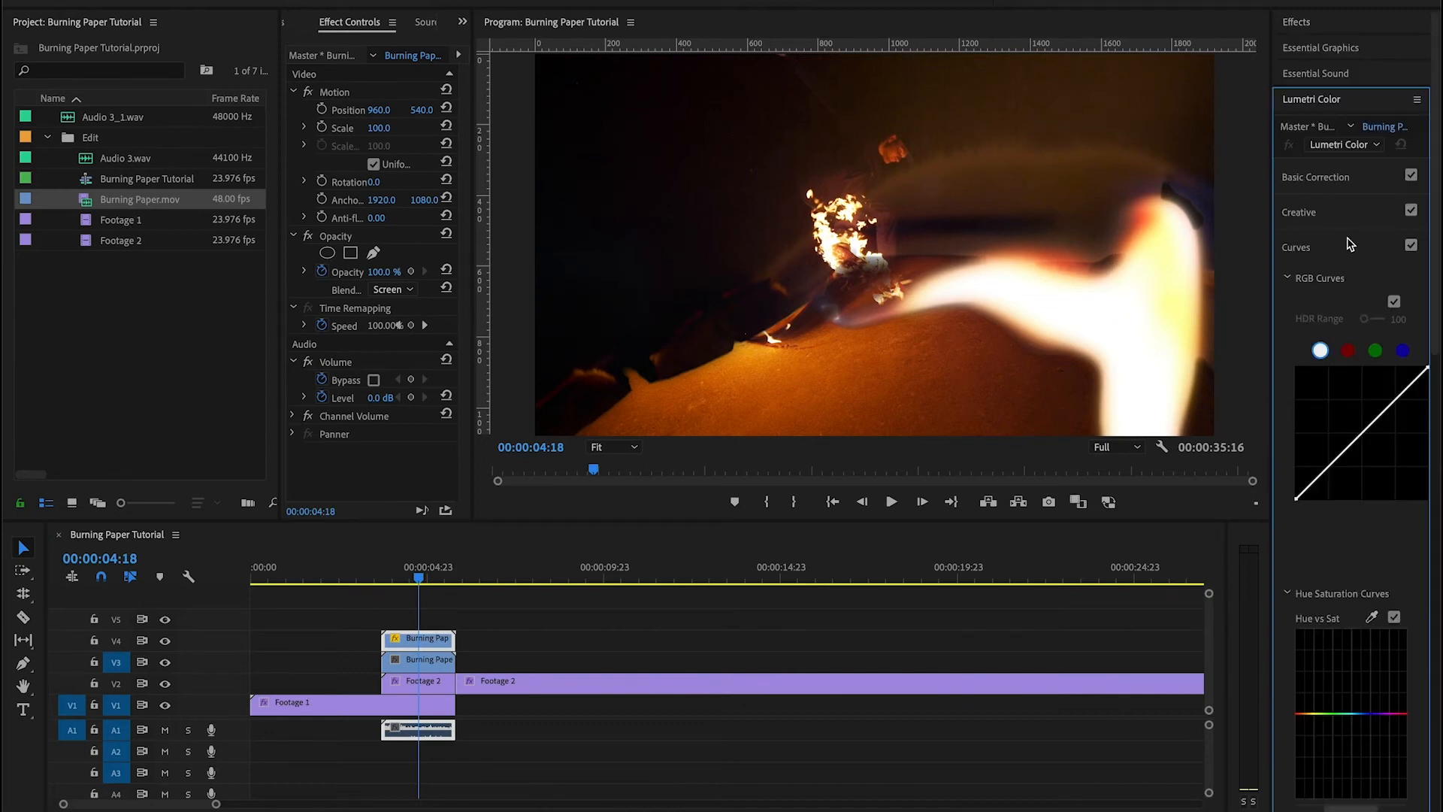
- Add a Hue vs Hue curve point and drag it up to tint the paper flames redder
{"action": "scroll", "scroll_direction": "down", "scroll_amount": 3}
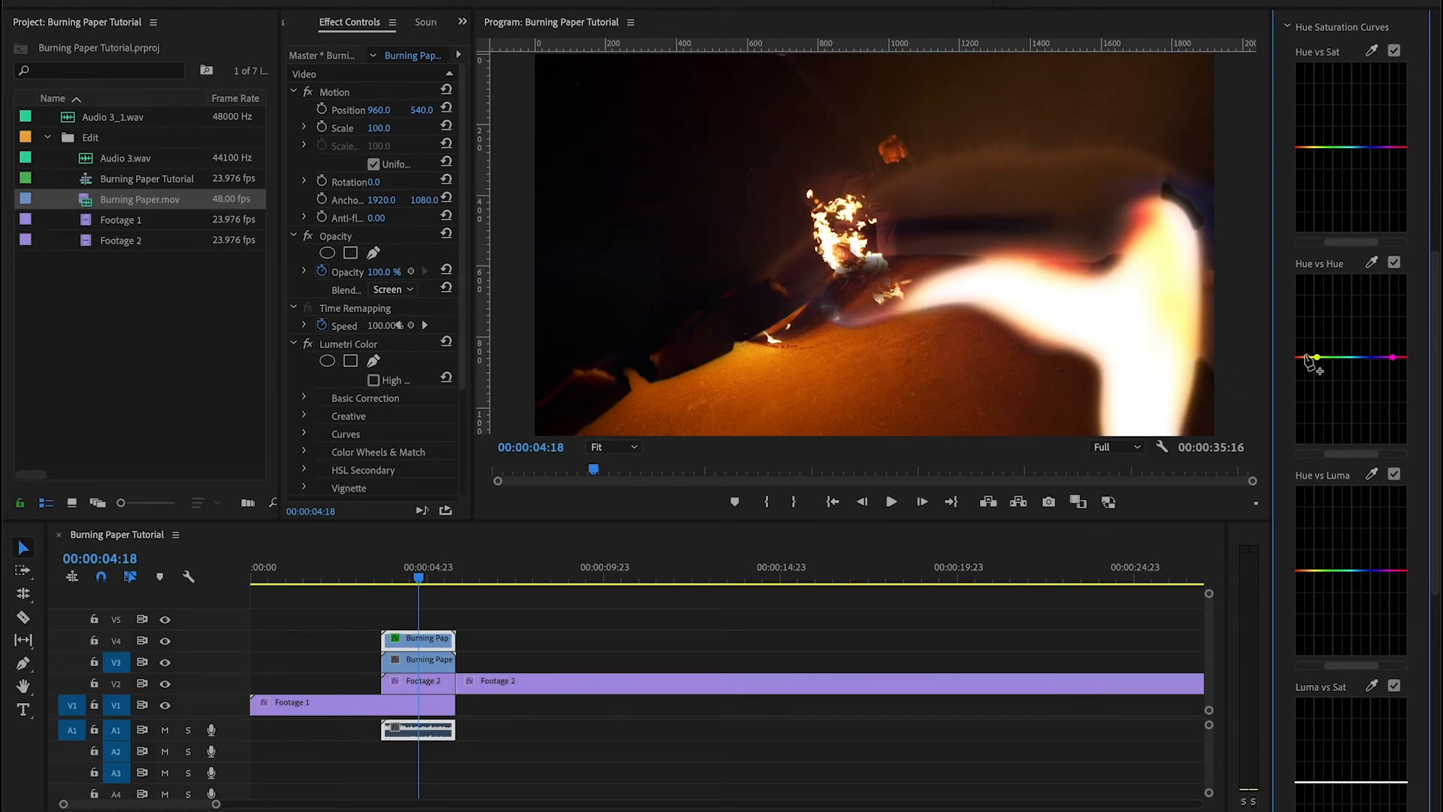
{"action": "left_click", "coordinate": [1314, 358]}
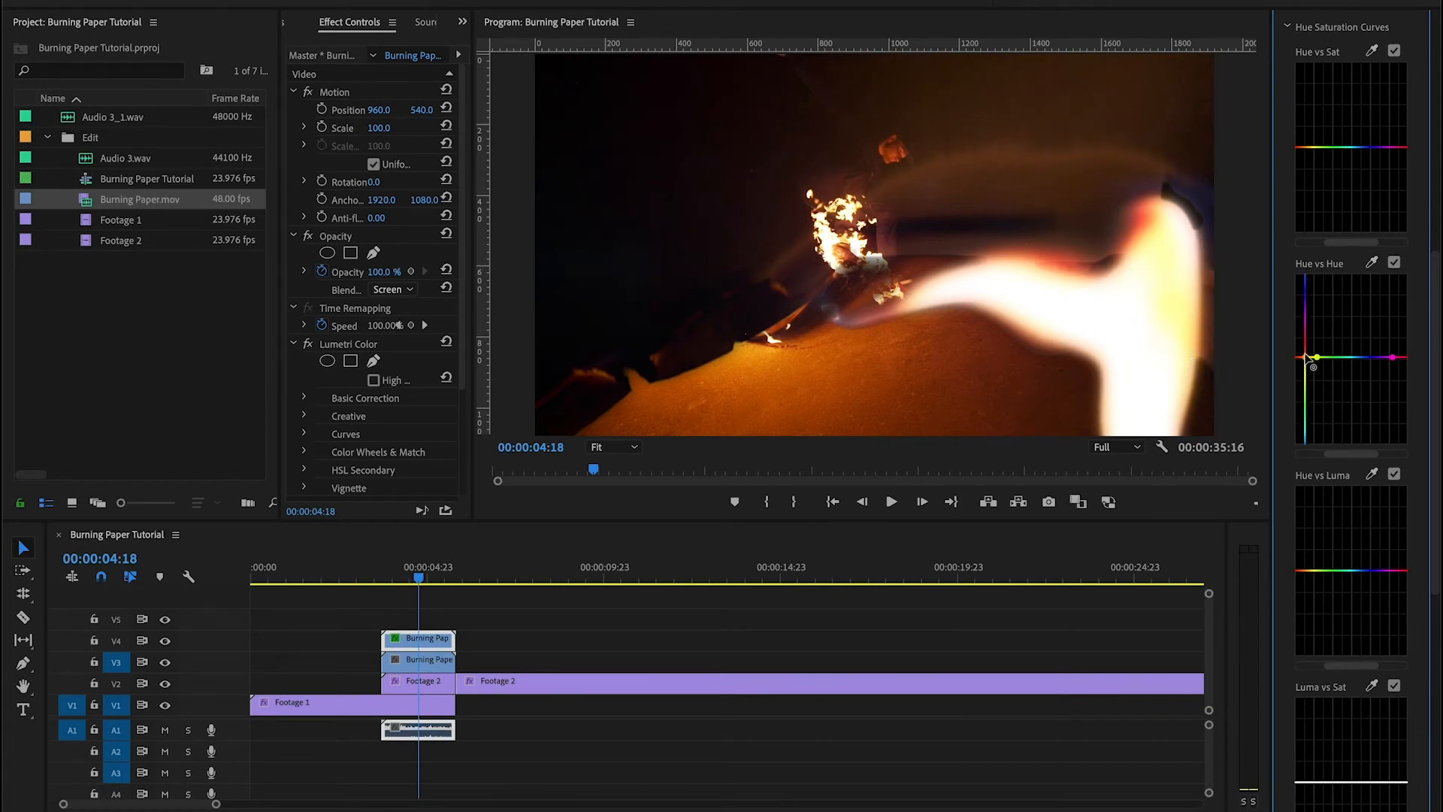
{"action": "left_click_drag", "start_coordinate": [1316, 357], "coordinate": [1315, 300]}
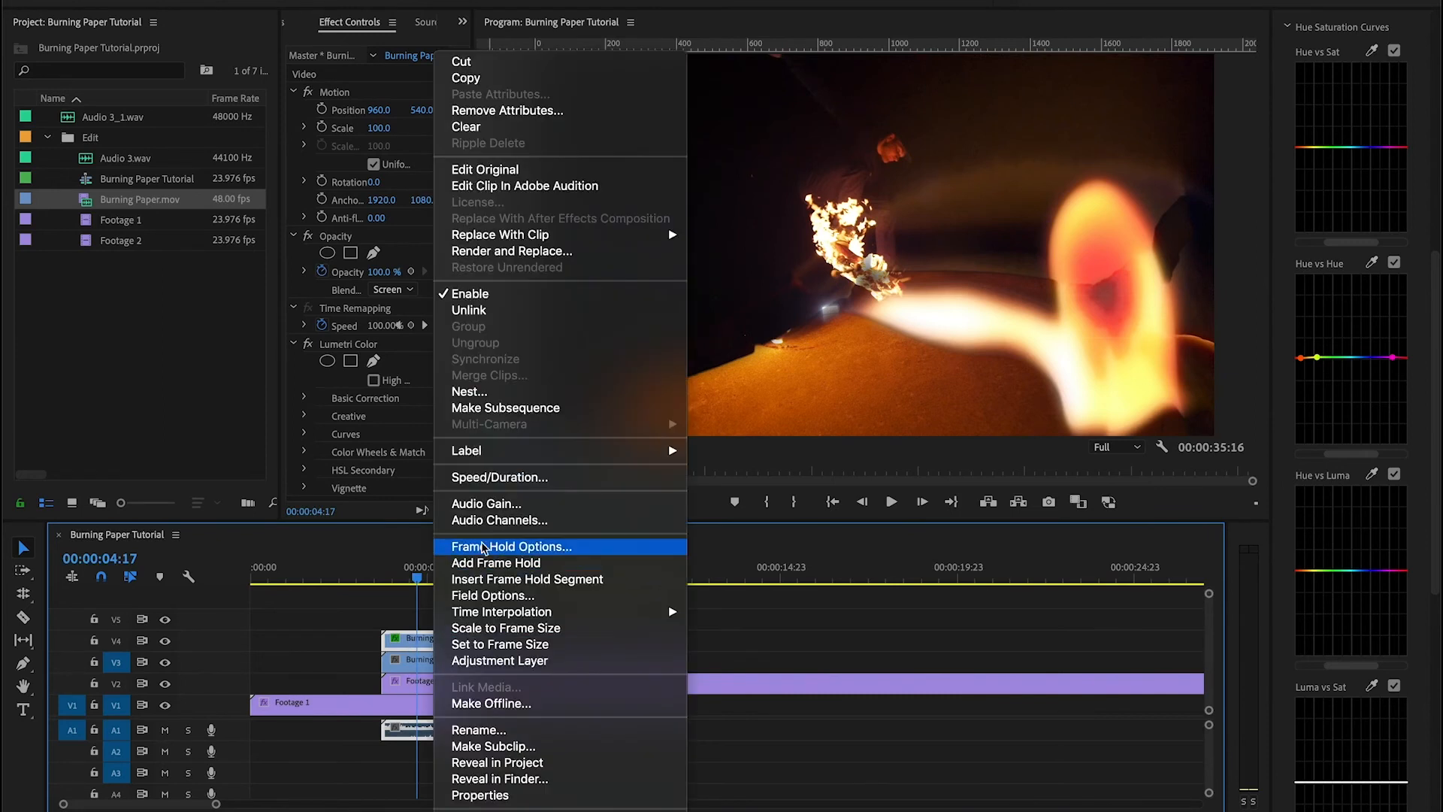
- Set the V4 paper clip's Speed/Duration to 50% with Maintain Audio Pitch ticked
{"action": "left_click", "coordinate": [499, 477]}
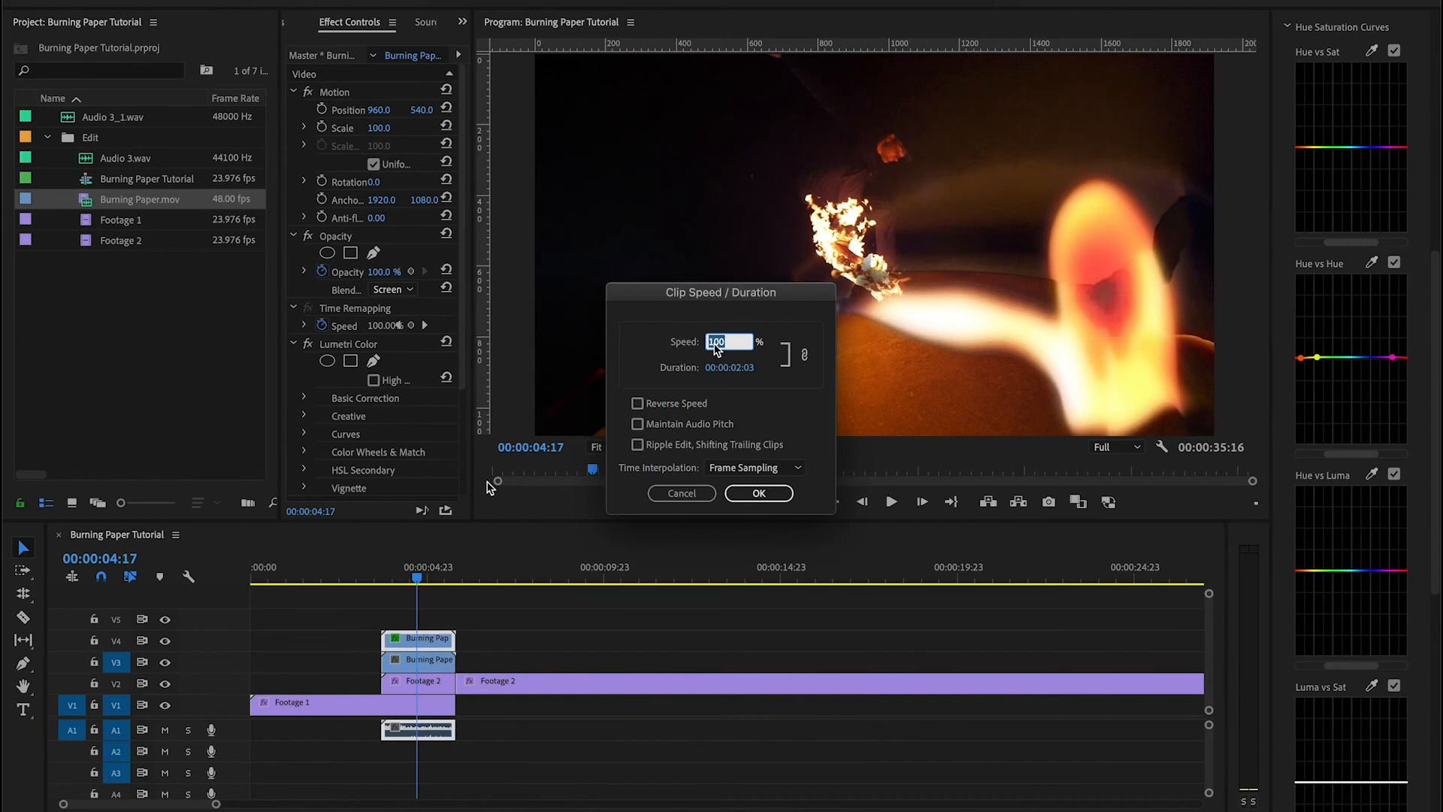
{"action": "type", "text": "50"}
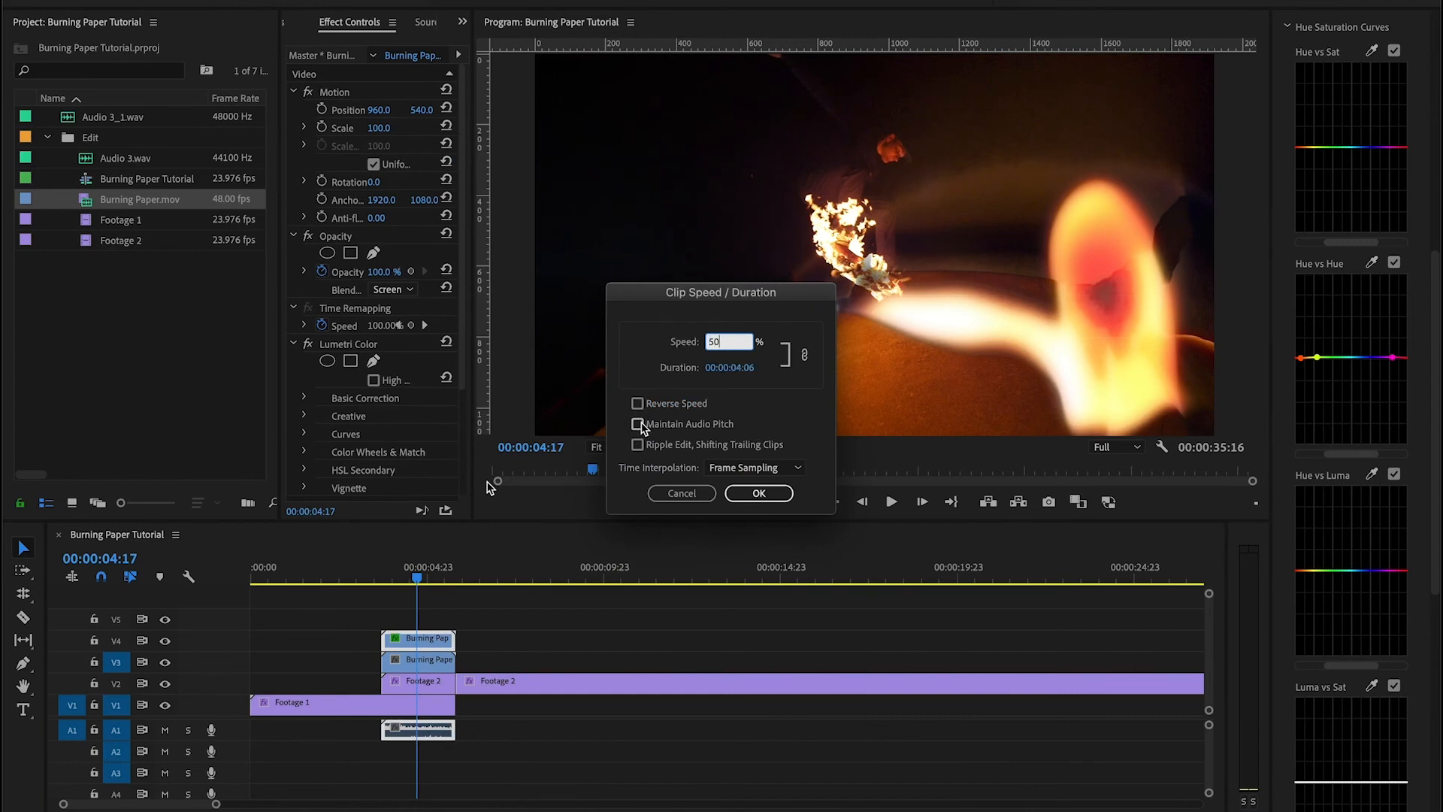
{"action": "left_click", "coordinate": [636, 424]}
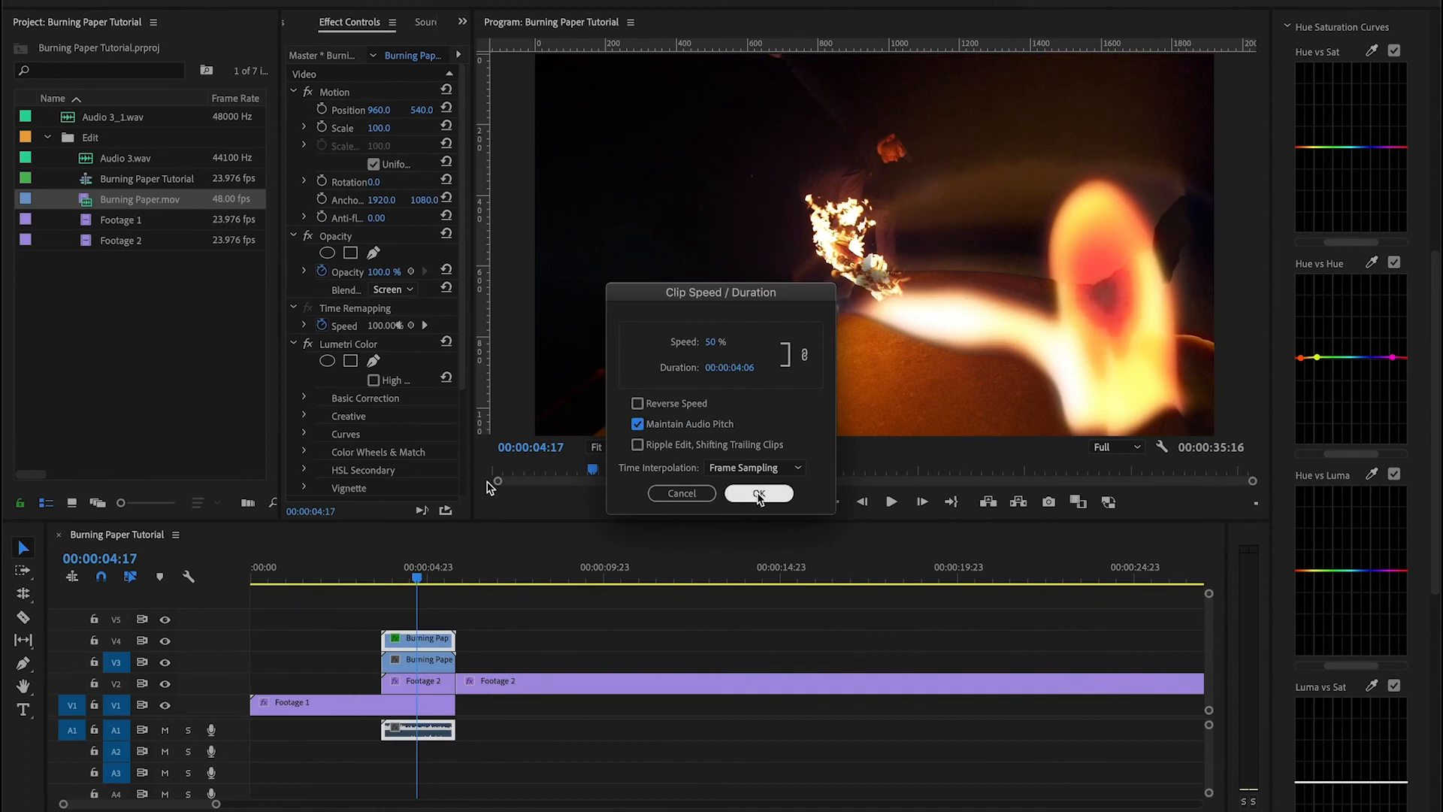
{"action": "left_click", "coordinate": [758, 493]}
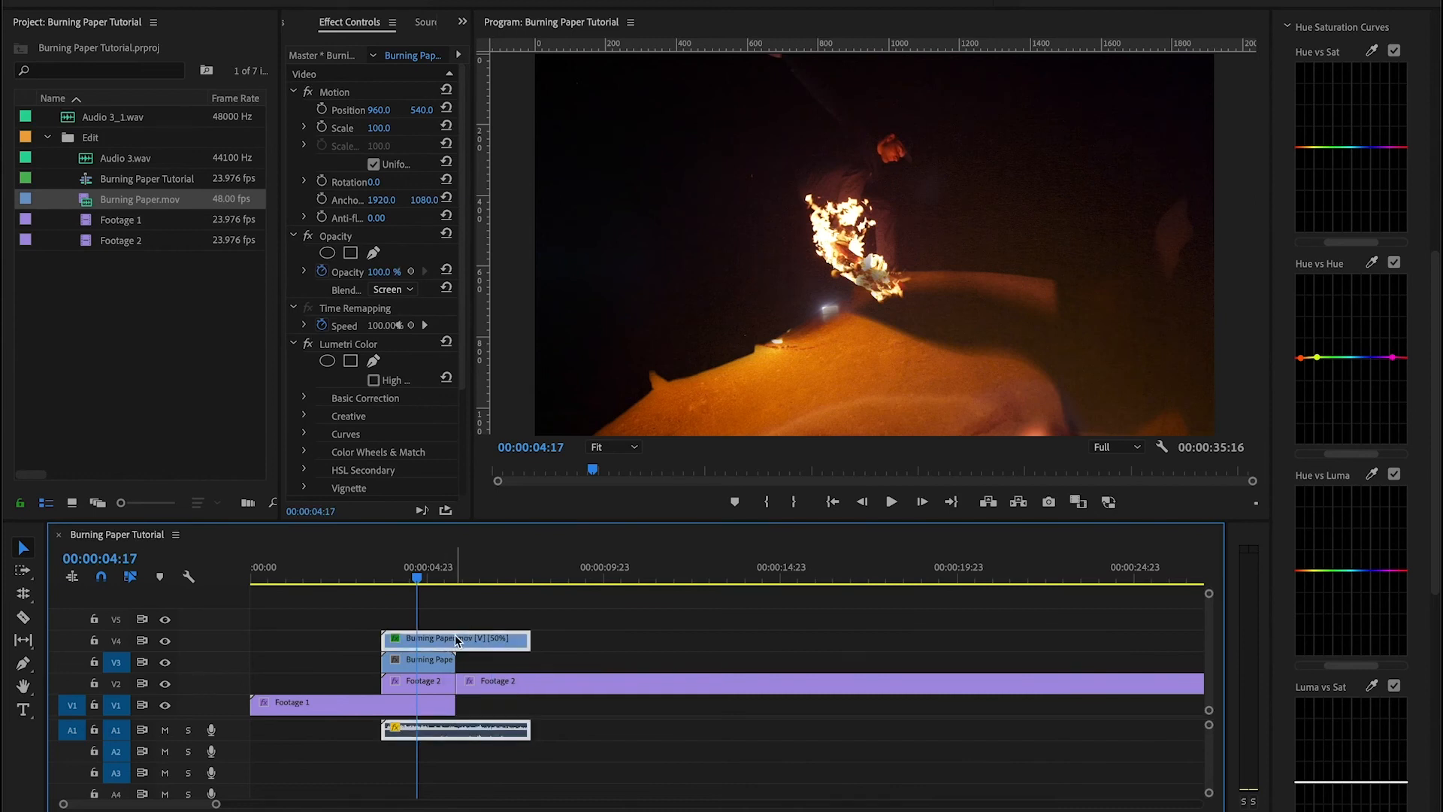
{"action": "mouse_move", "coordinate": [463, 572]}
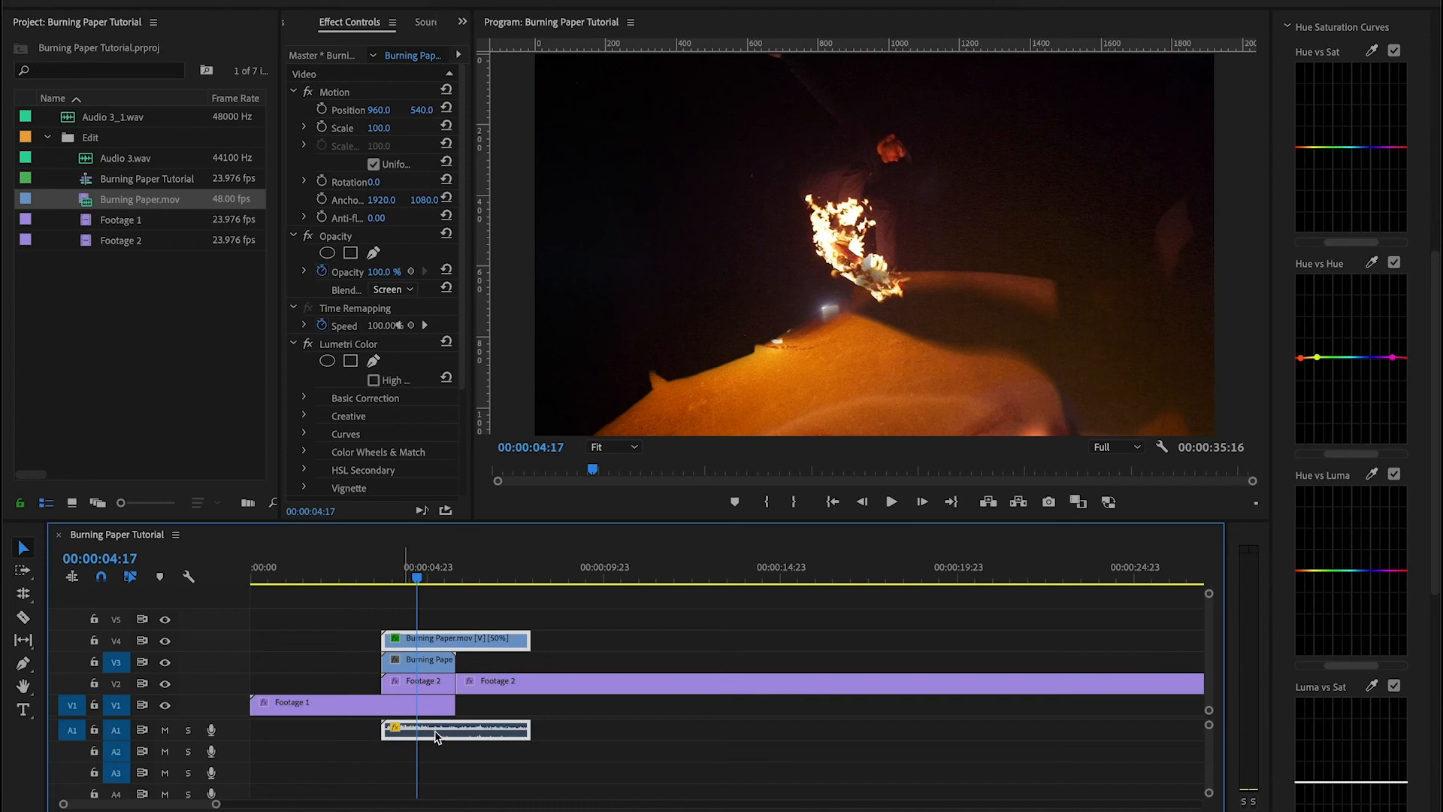
{"action": "mouse_move", "coordinate": [522, 741]}
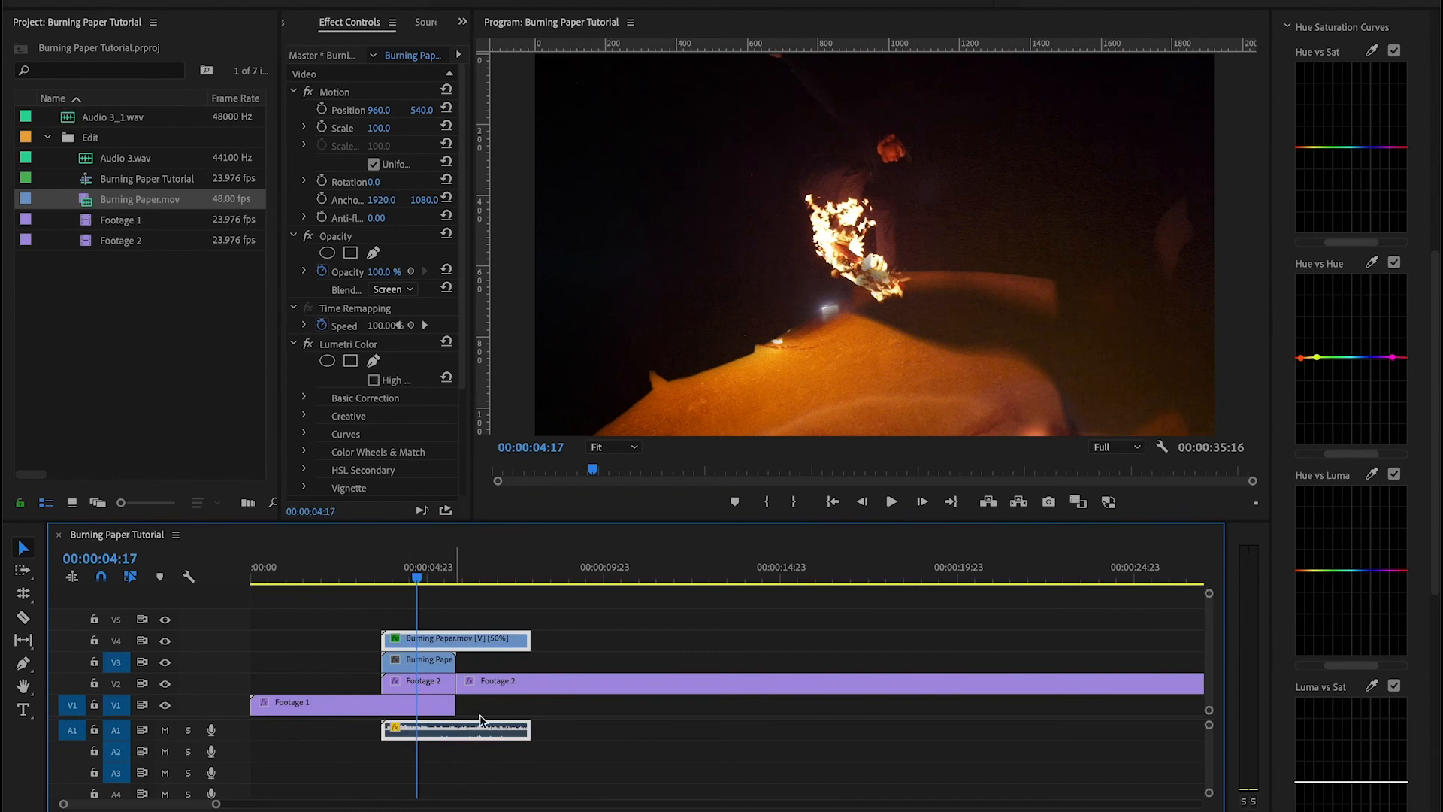
- Set the lower Burning Paper copy to 50% speed and roll Footage 1's edit to the paper's end
{"action": "right_click", "coordinate": [426, 658]}
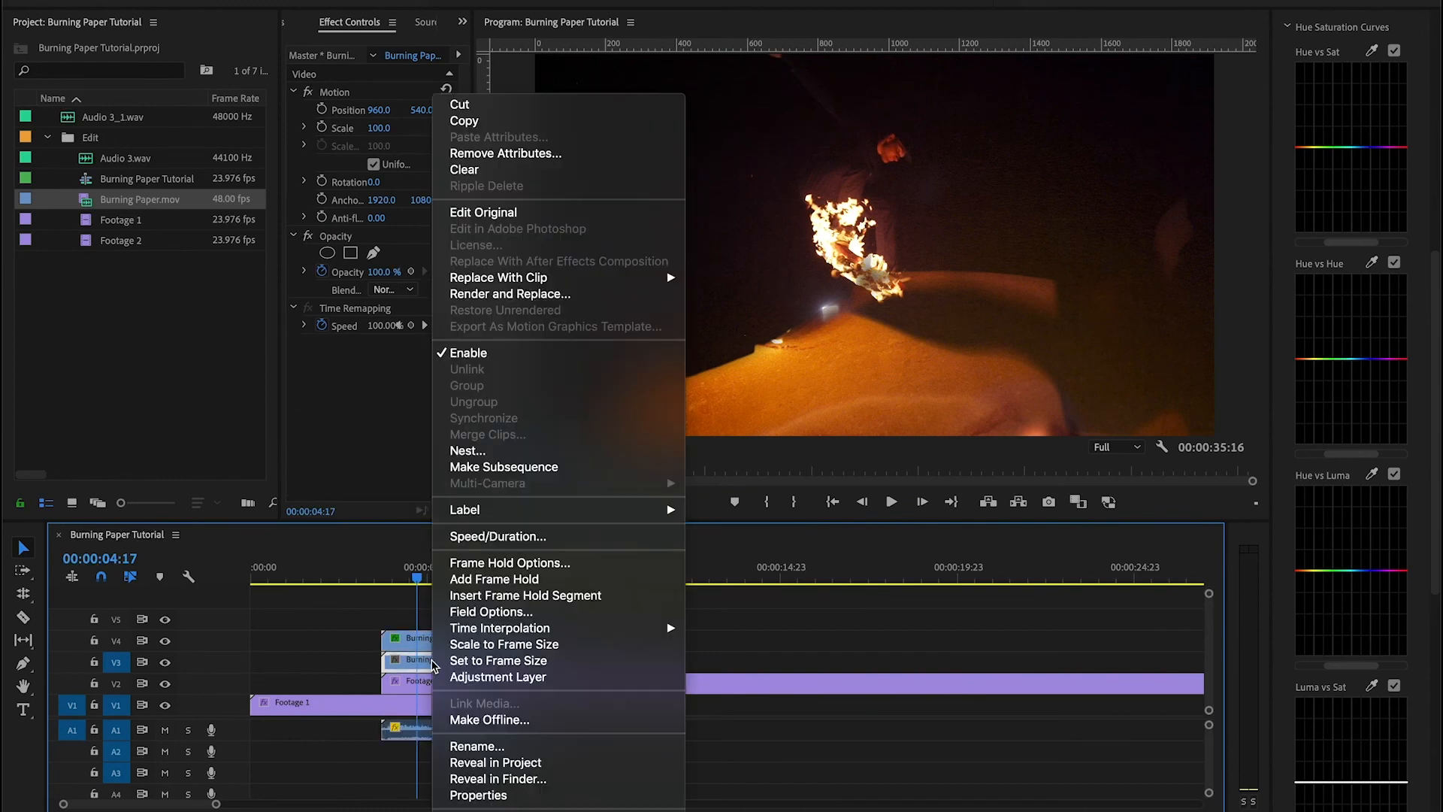
{"action": "left_click", "coordinate": [497, 535]}
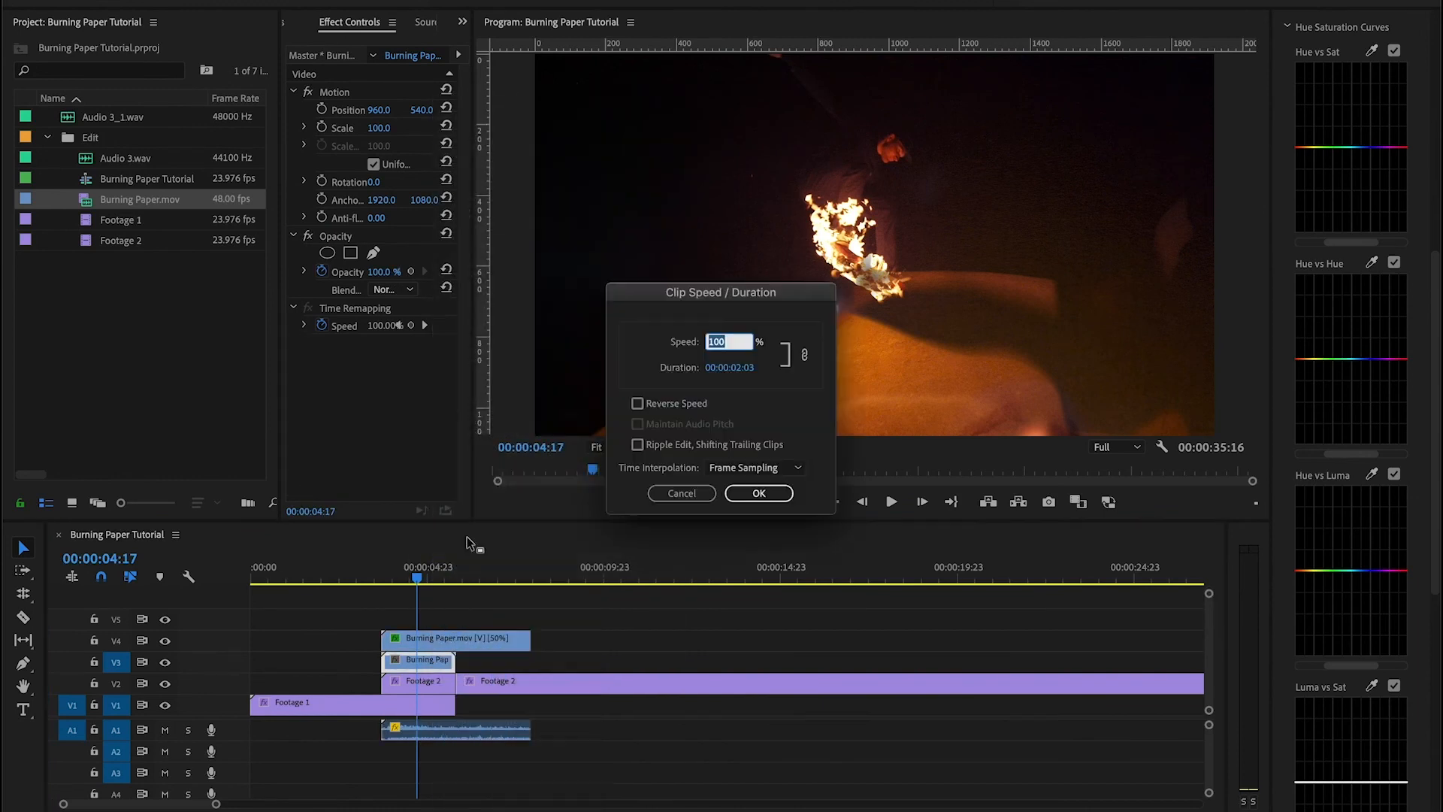
{"action": "left_click", "coordinate": [757, 493]}
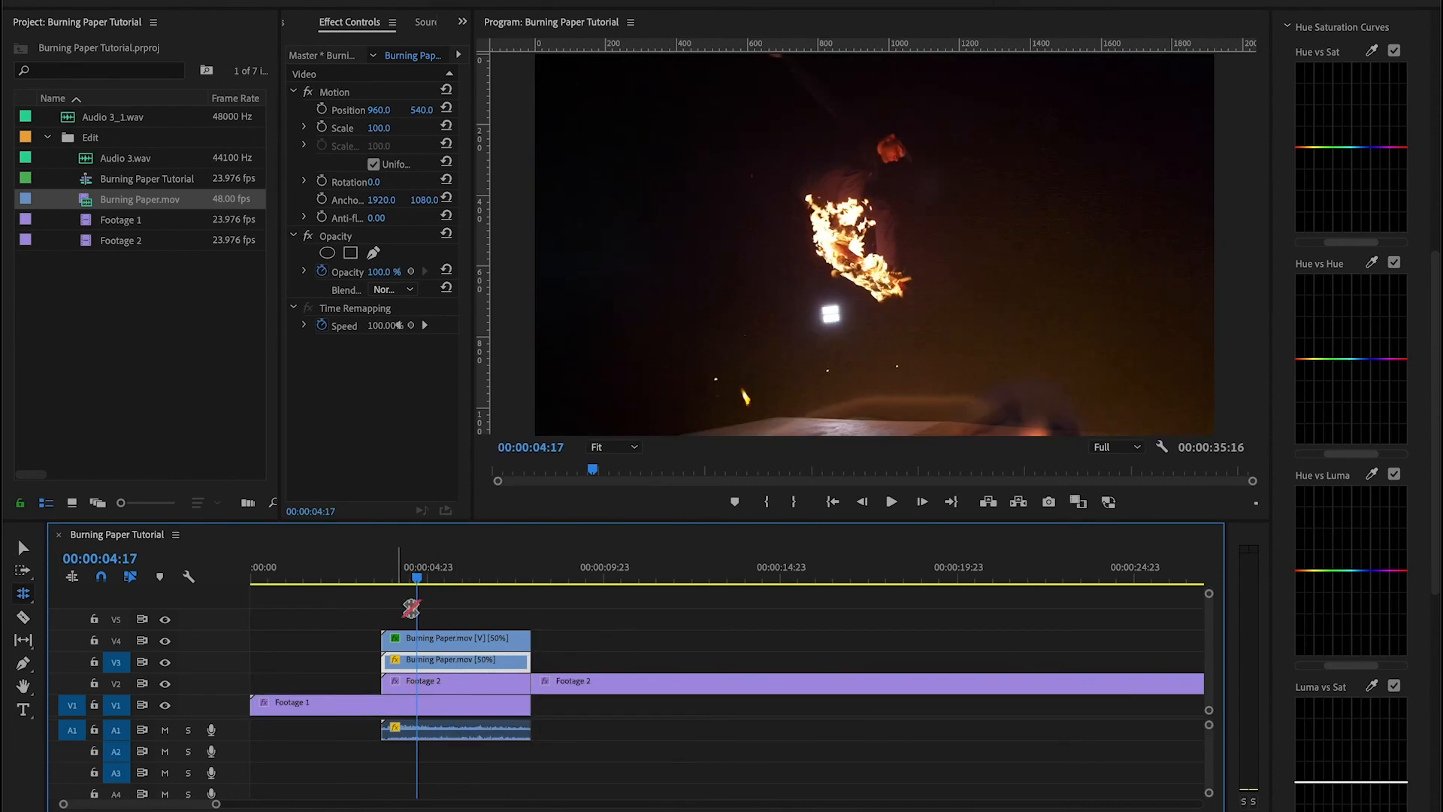
{"action": "left_click", "coordinate": [376, 573]}
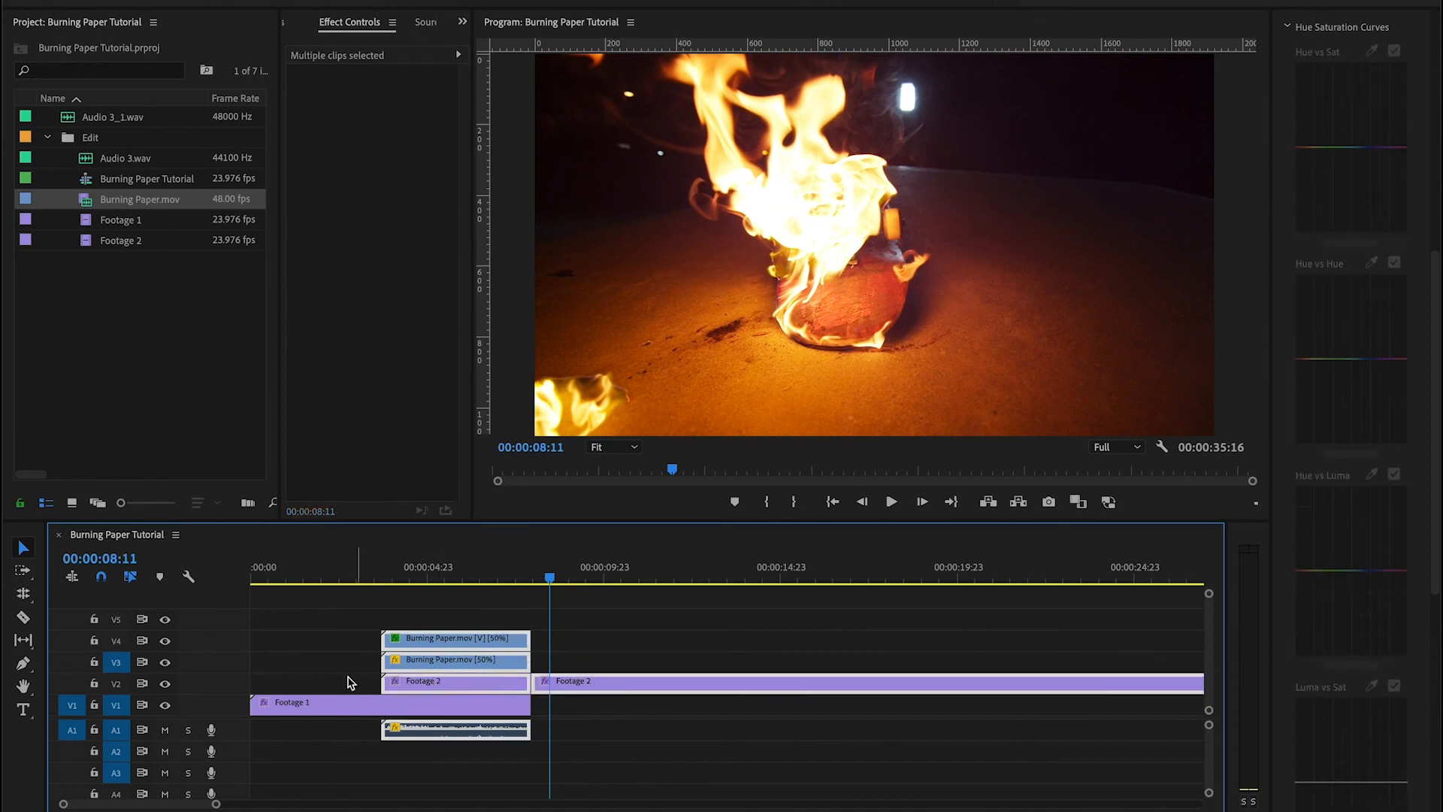
{"action": "mouse_move", "coordinate": [461, 641]}
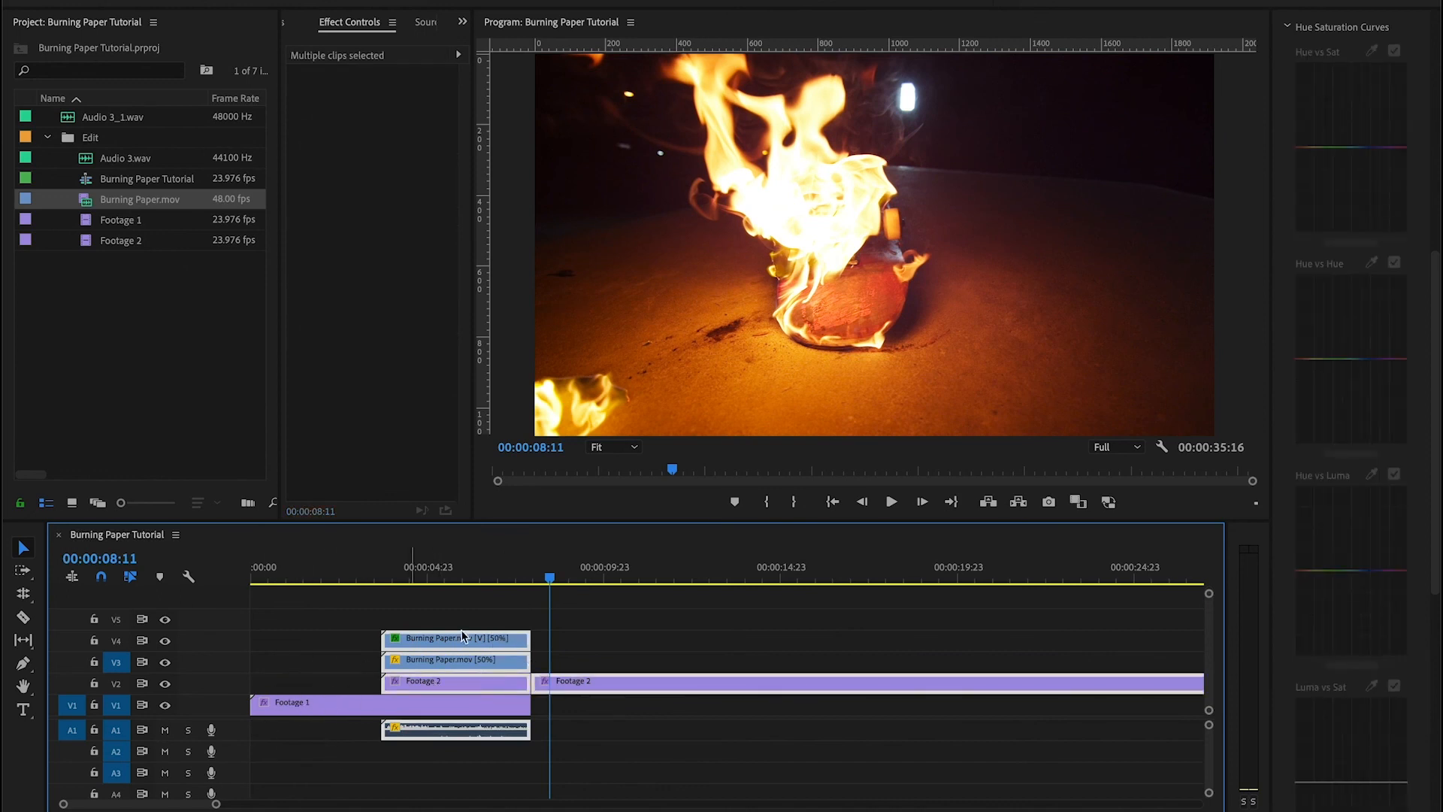
- Group the transition clips, move the group later in the sequence, and preview it
{"action": "right_click", "coordinate": [454, 658]}
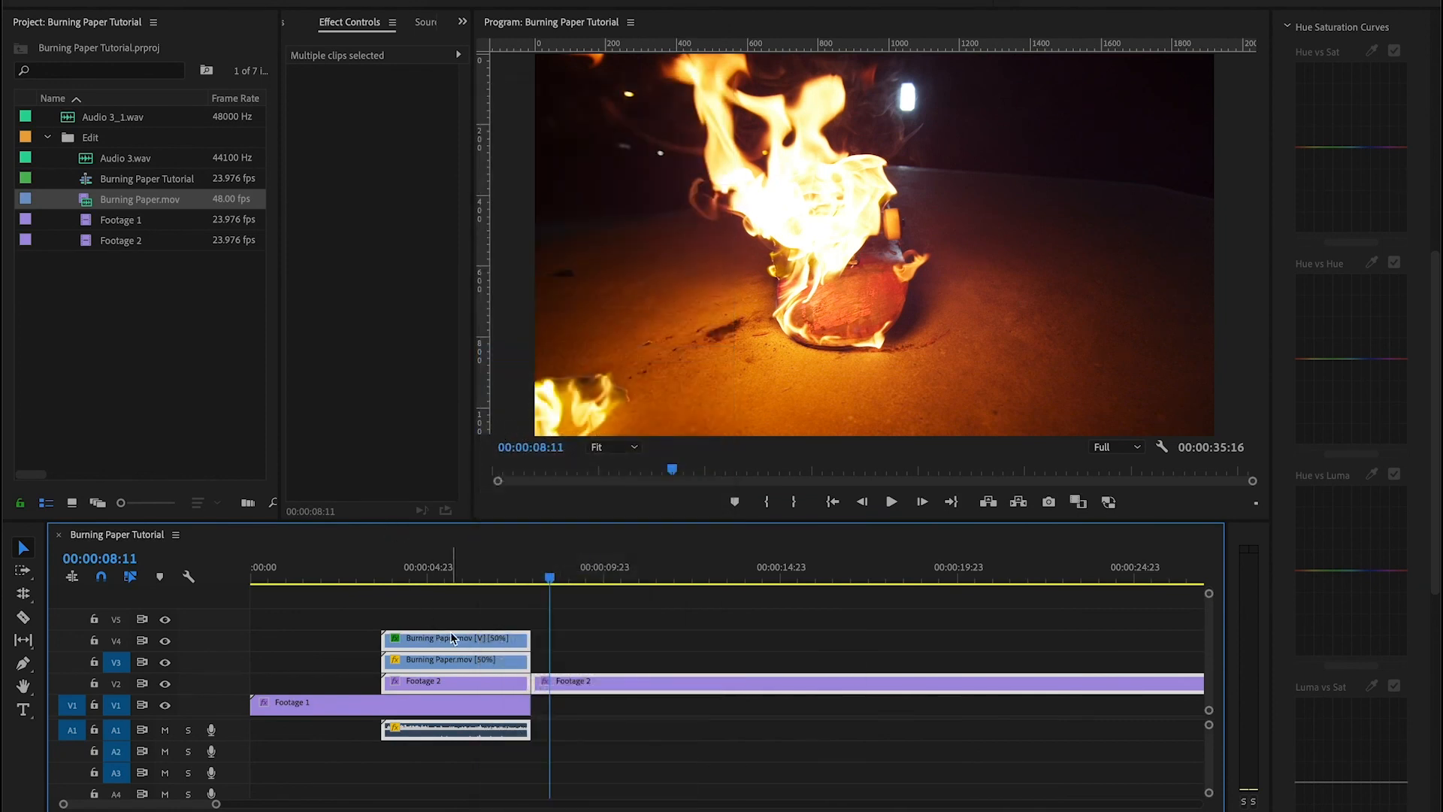
{"action": "left_click_drag", "start_coordinate": [454, 637], "coordinate": [400, 638]}
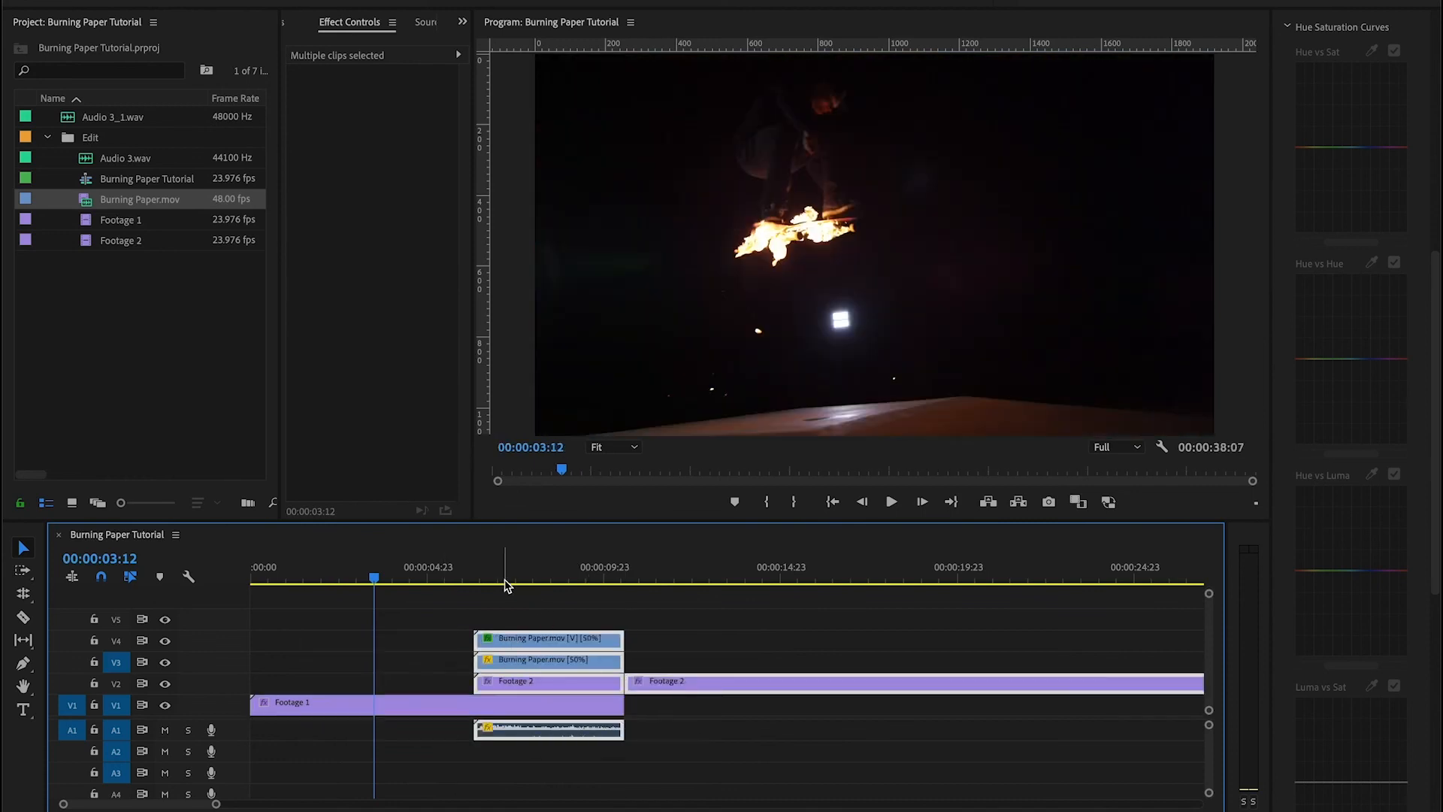
{"action": "left_click", "coordinate": [890, 502]}
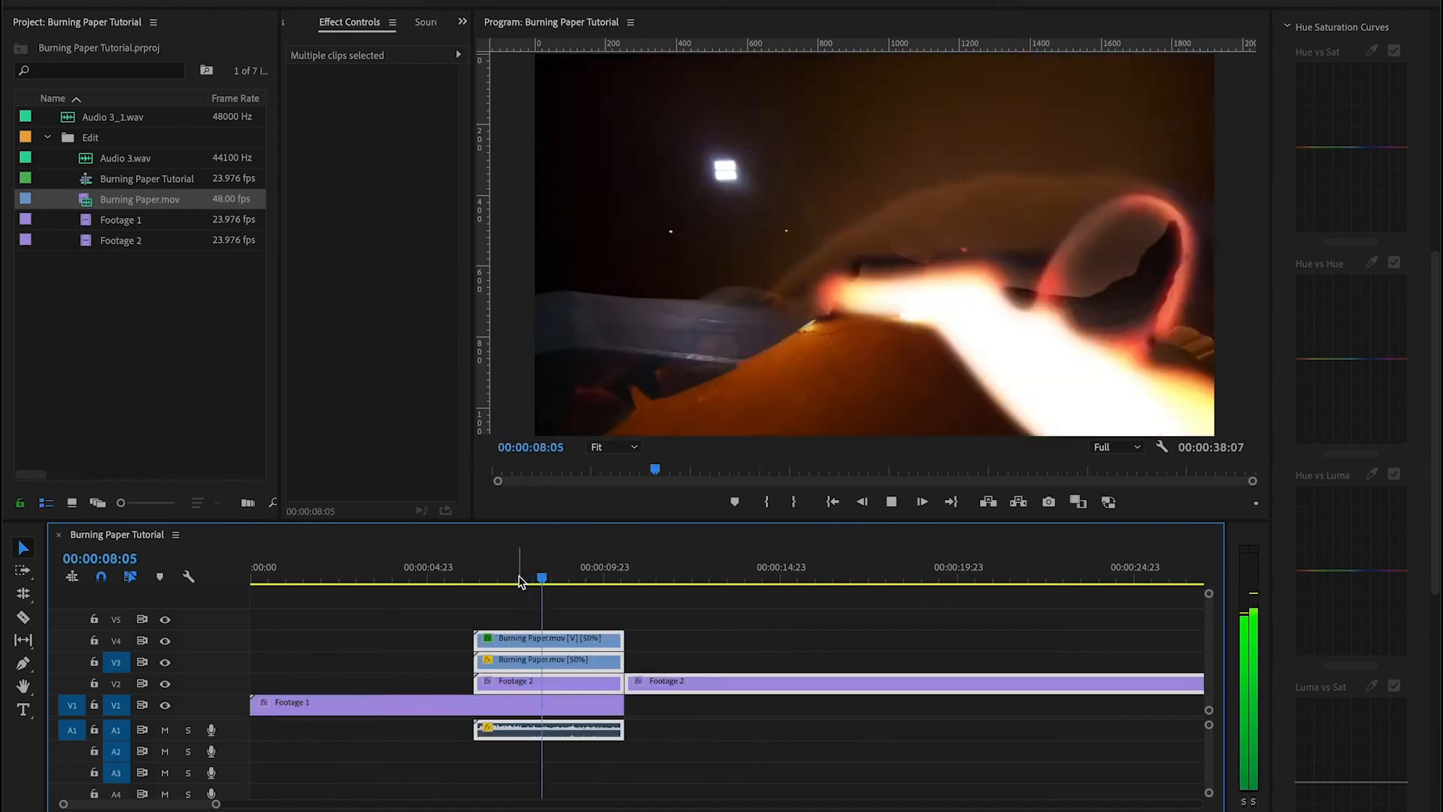